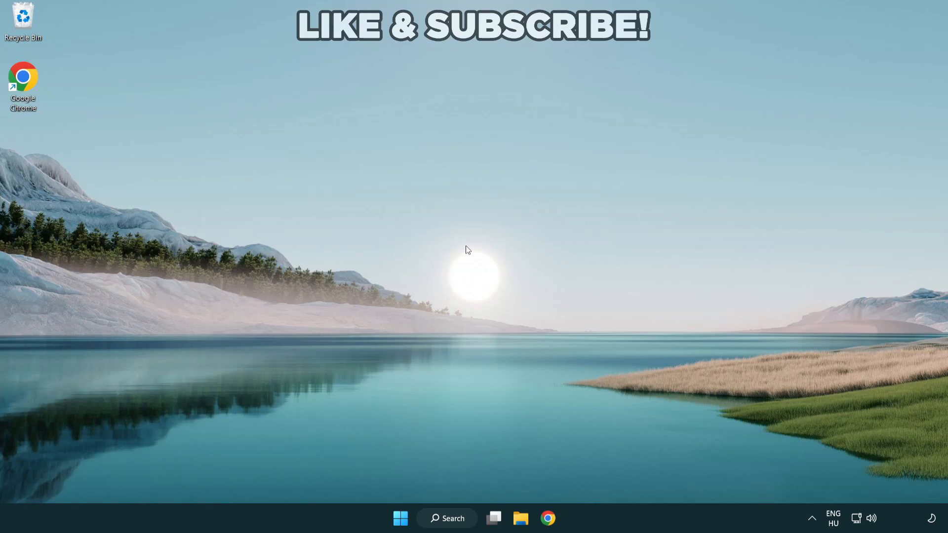
pyautogui.moveTo(472, 271)
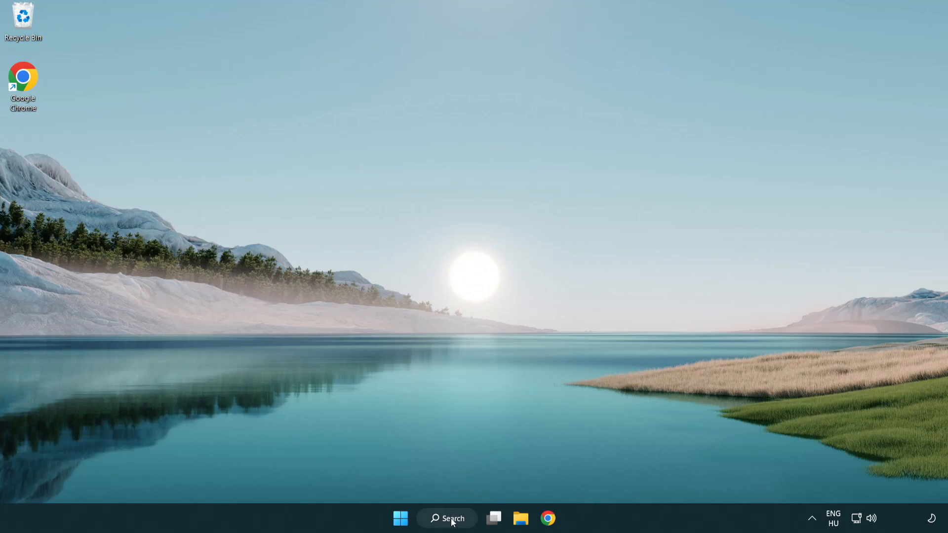
# Search for 'device Manager' from the taskbar and launch Device Manager.
pyautogui.click(447, 517)
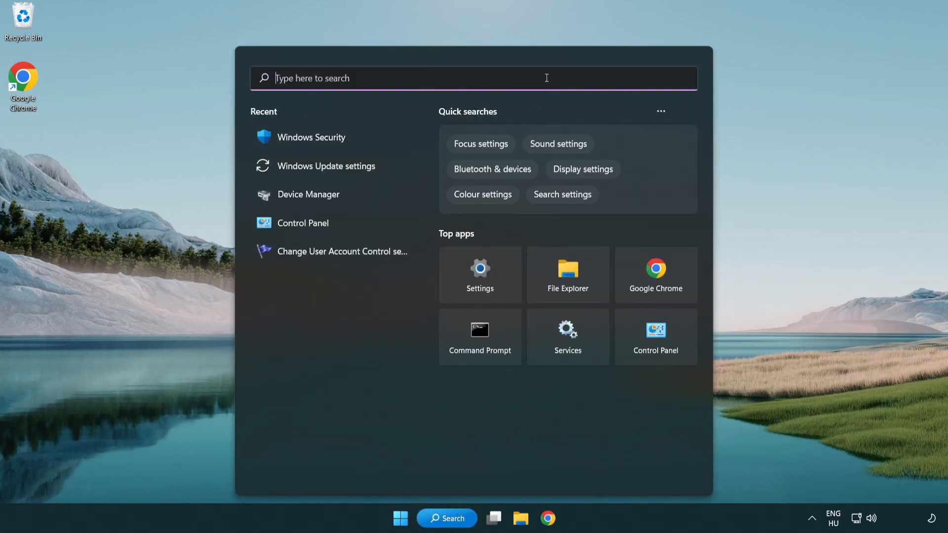
pyautogui.write('device Manager')
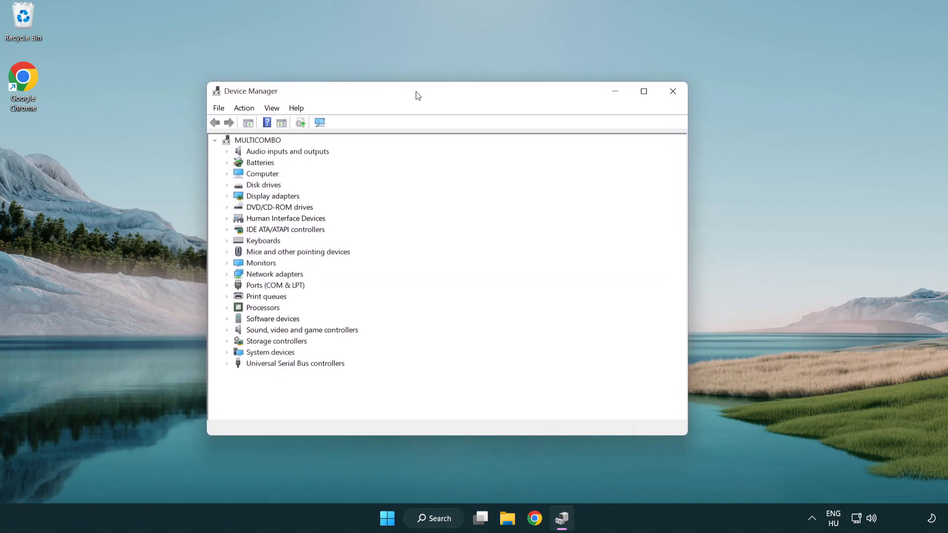
# Expand Display adapters and choose Update driver for the VMware SVGA 3D adapter.
pyautogui.click(272, 196)
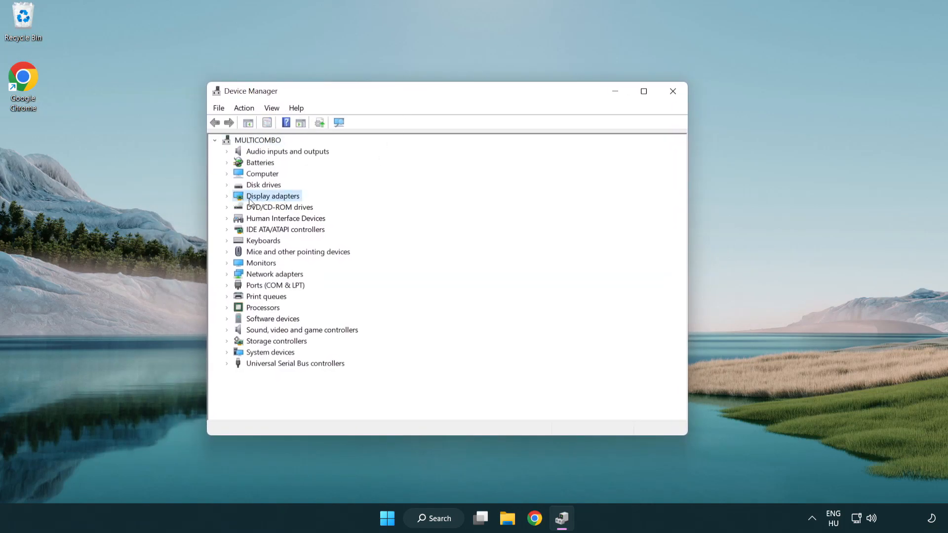
pyautogui.click(227, 196)
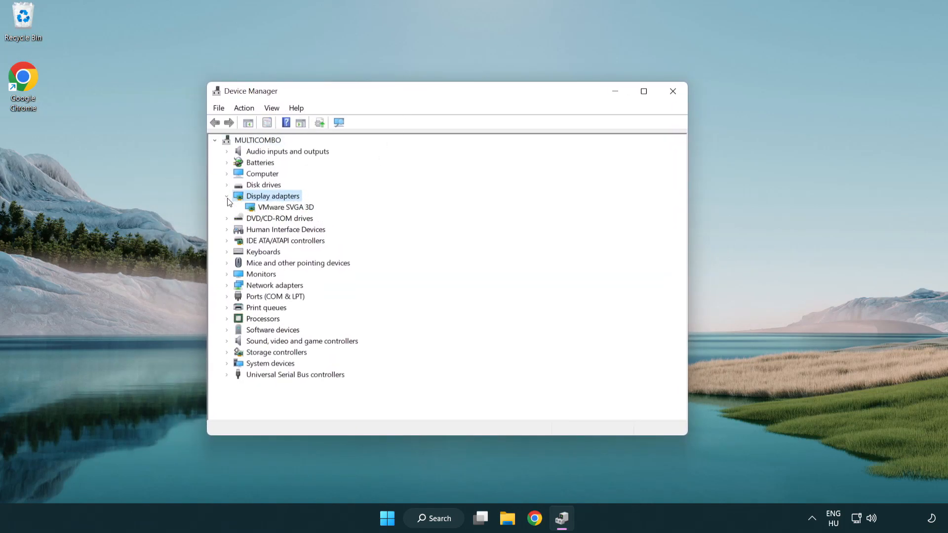
pyautogui.click(286, 207)
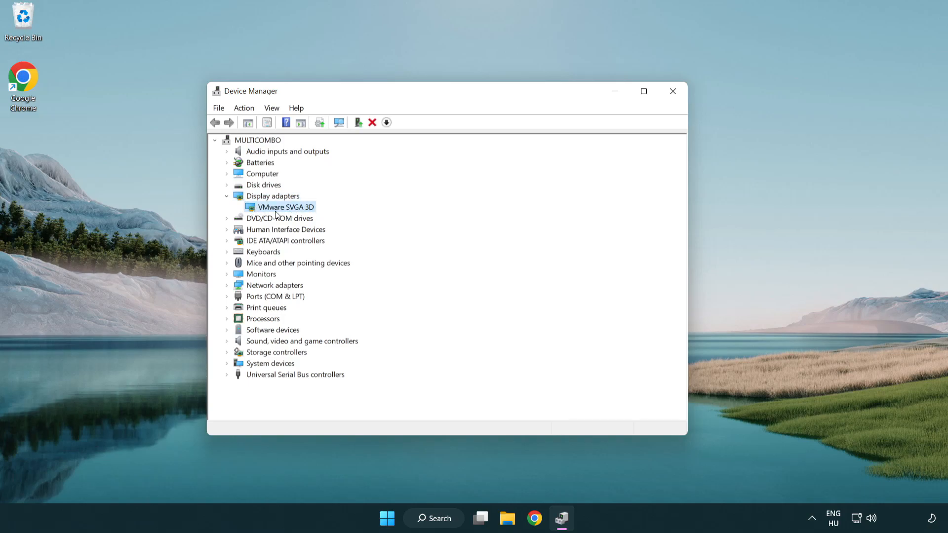
pyautogui.rightClick(286, 206)
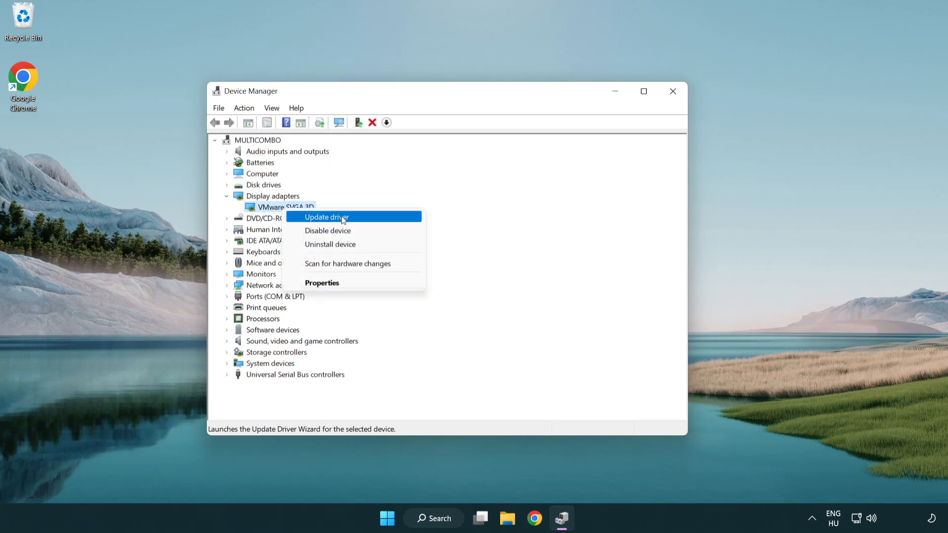
pyautogui.moveTo(374, 218)
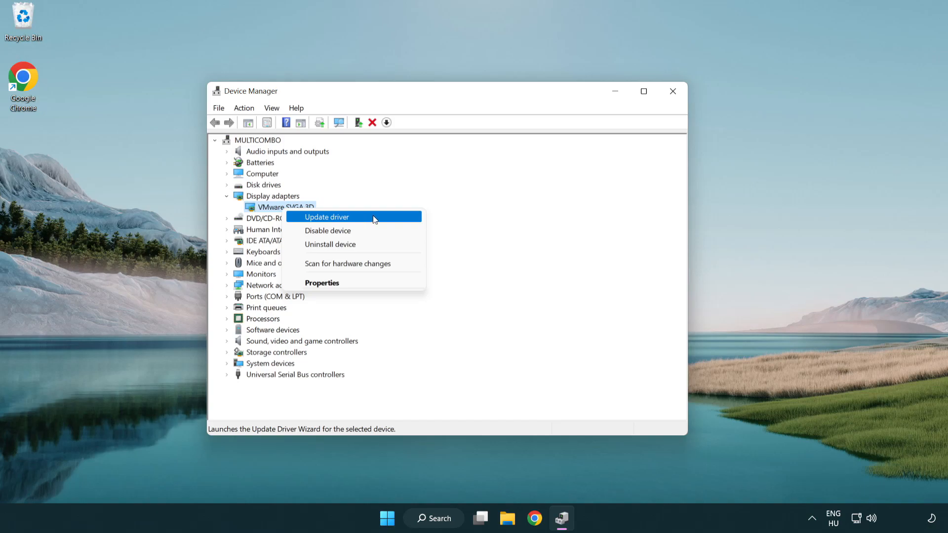
pyautogui.click(326, 218)
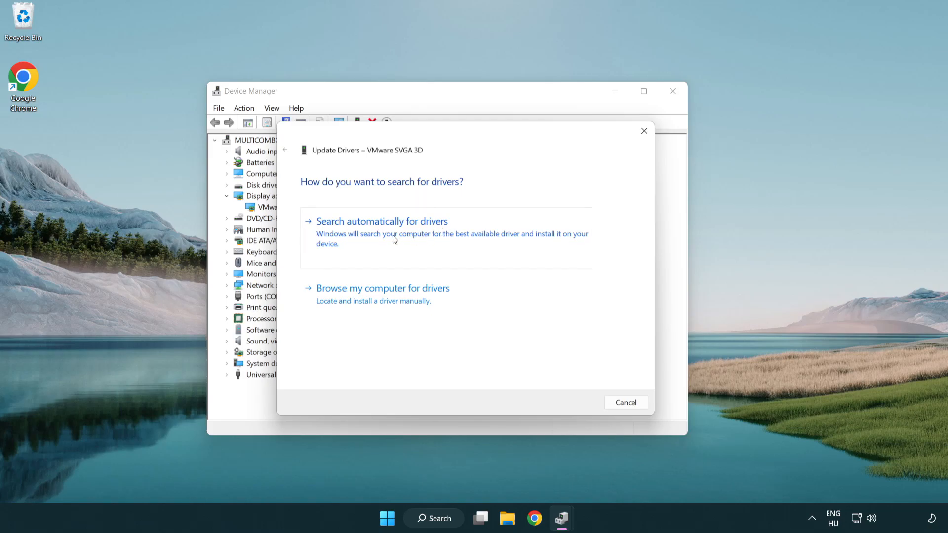
# Search automatically for drivers, dismiss the 'best driver installed' result, and close Device Manager.
pyautogui.click(382, 221)
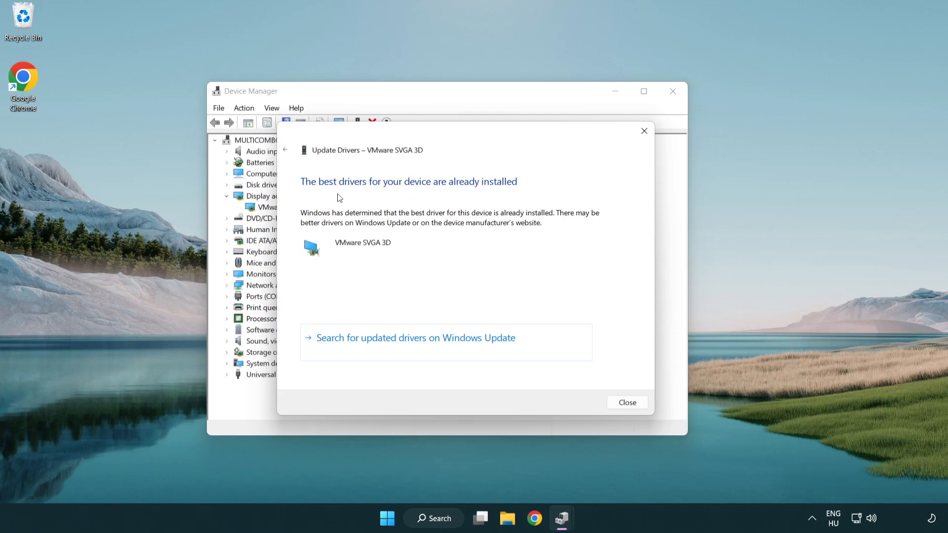
pyautogui.moveTo(627, 403)
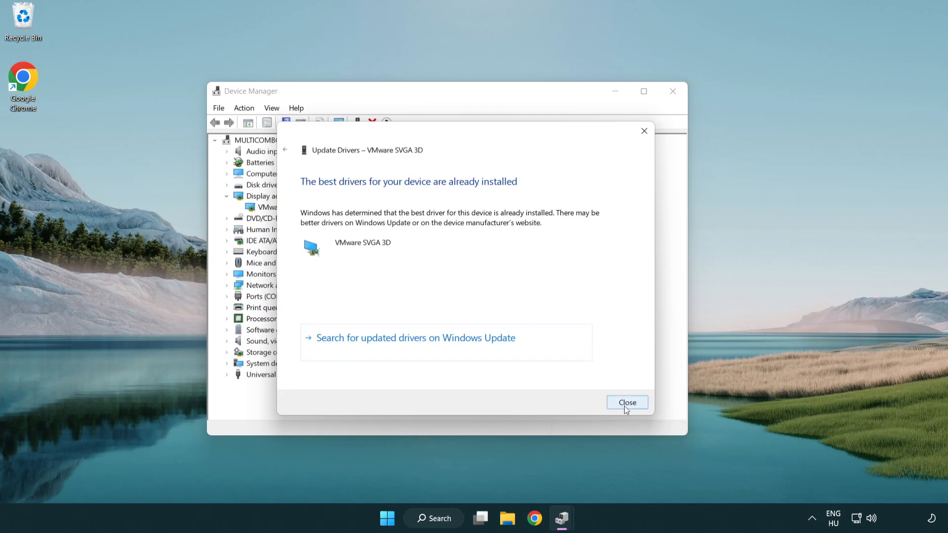
pyautogui.click(627, 403)
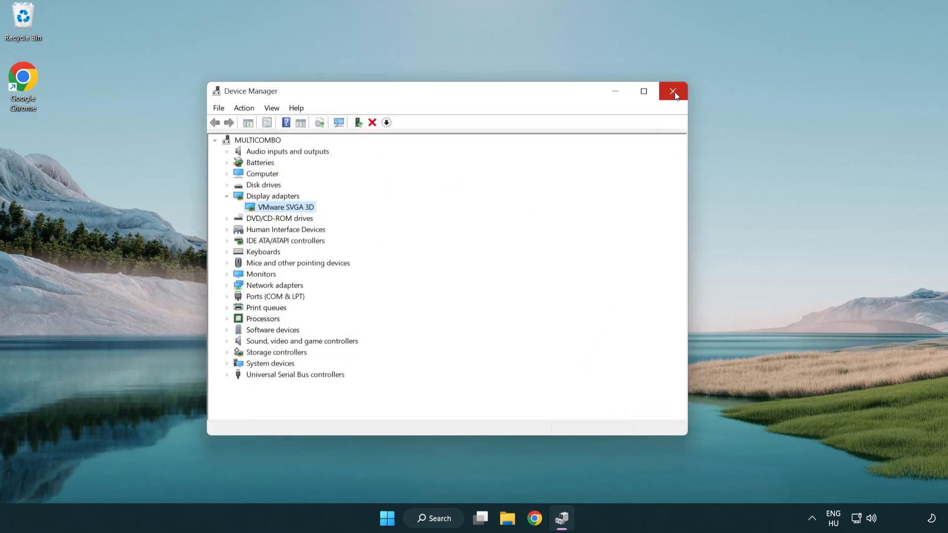
pyautogui.click(673, 91)
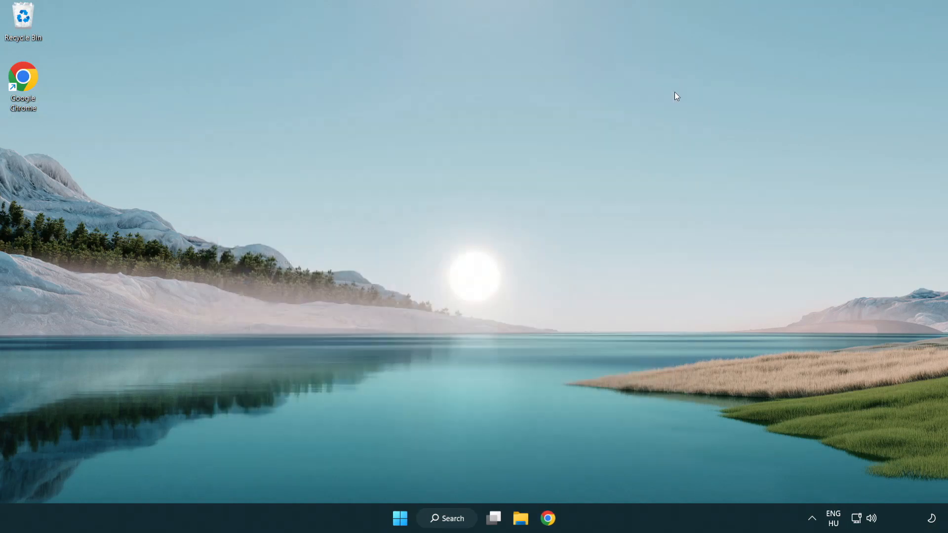
pyautogui.moveTo(464, 337)
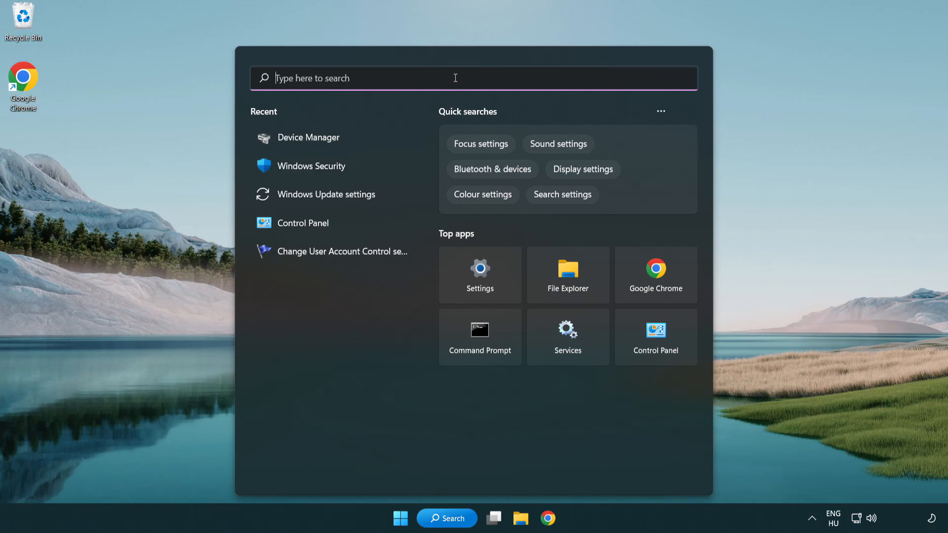
# Search for 'update' and launch the Windows Update settings best match.
pyautogui.write('update')
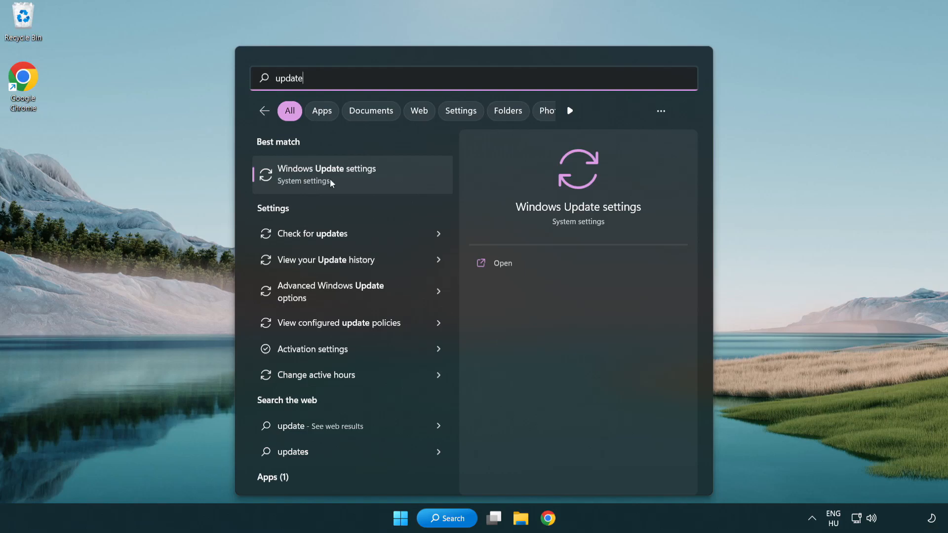
pyautogui.click(327, 175)
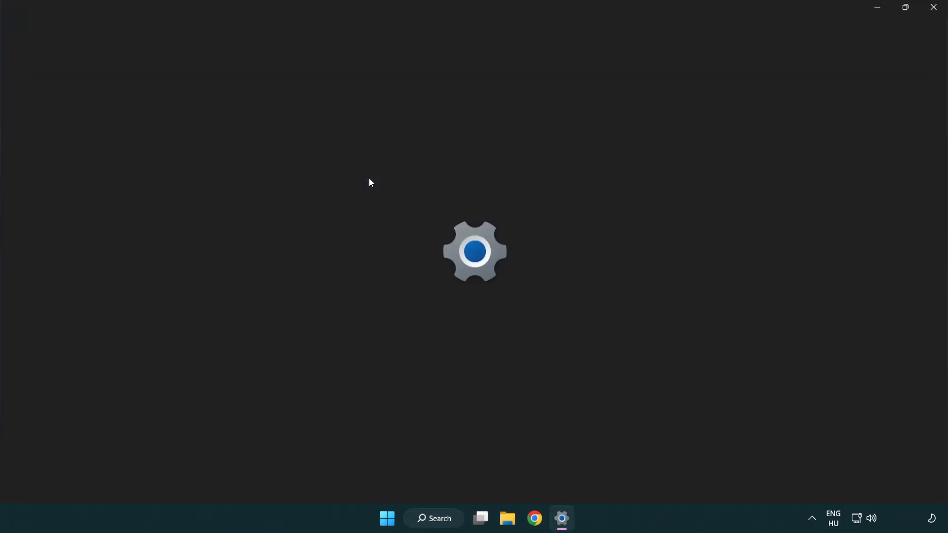
# Check for updates, confirm the PC is up to date, and close Settings.
pyautogui.click(560, 518)
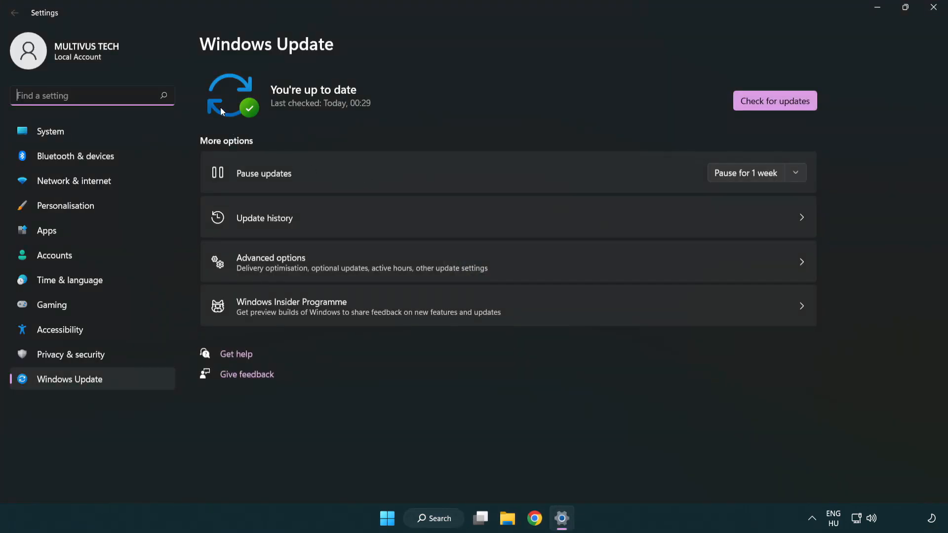
pyautogui.moveTo(795, 111)
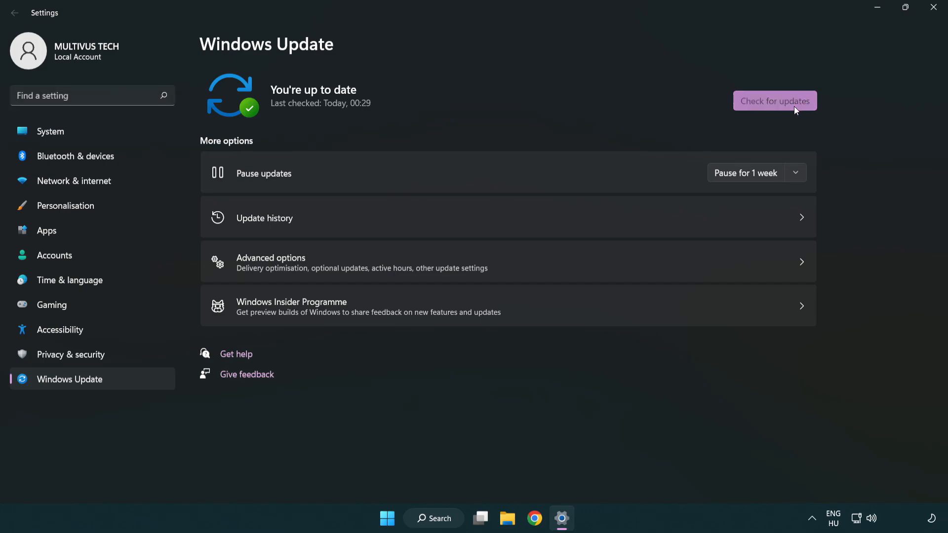
pyautogui.click(775, 101)
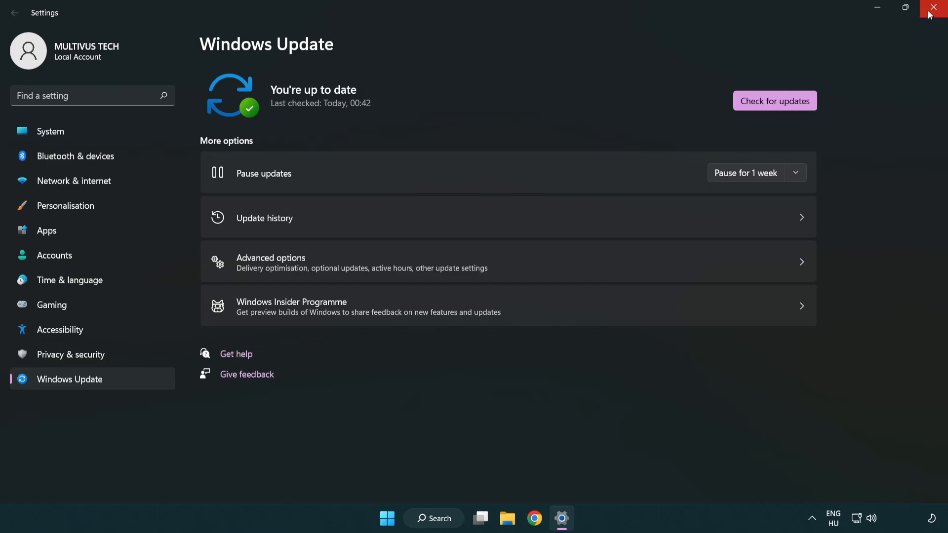
pyautogui.click(936, 7)
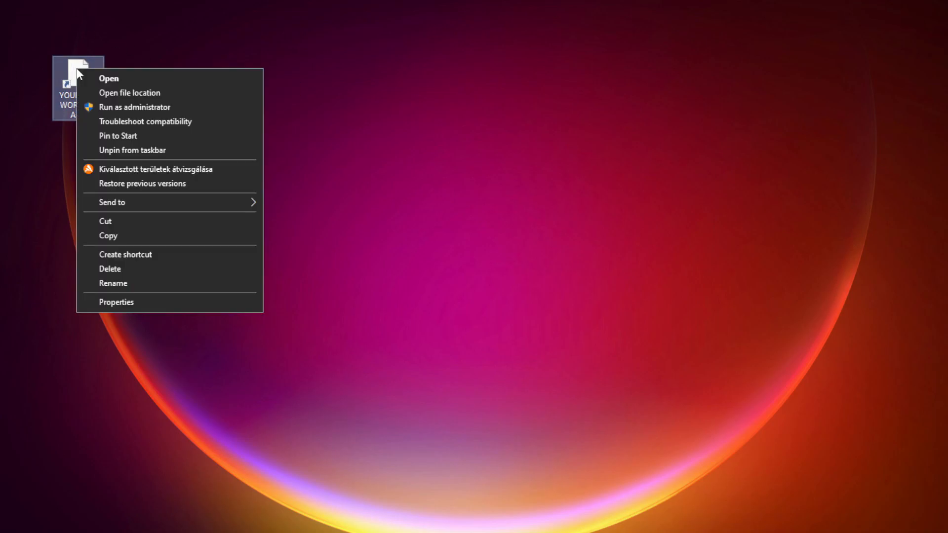
pyautogui.moveTo(133, 303)
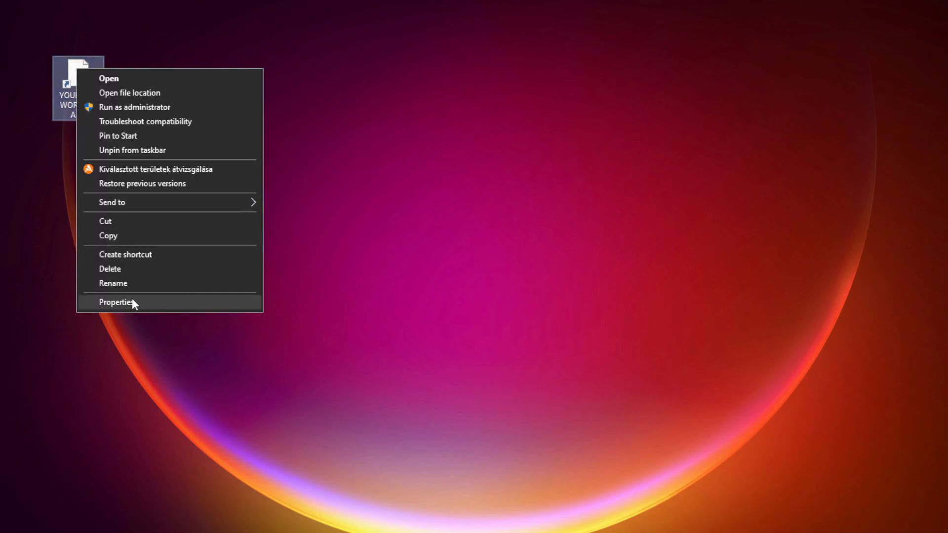
# Bring up Properties for the YOUR NOT WORKING APP desktop shortcut.
pyautogui.click(116, 302)
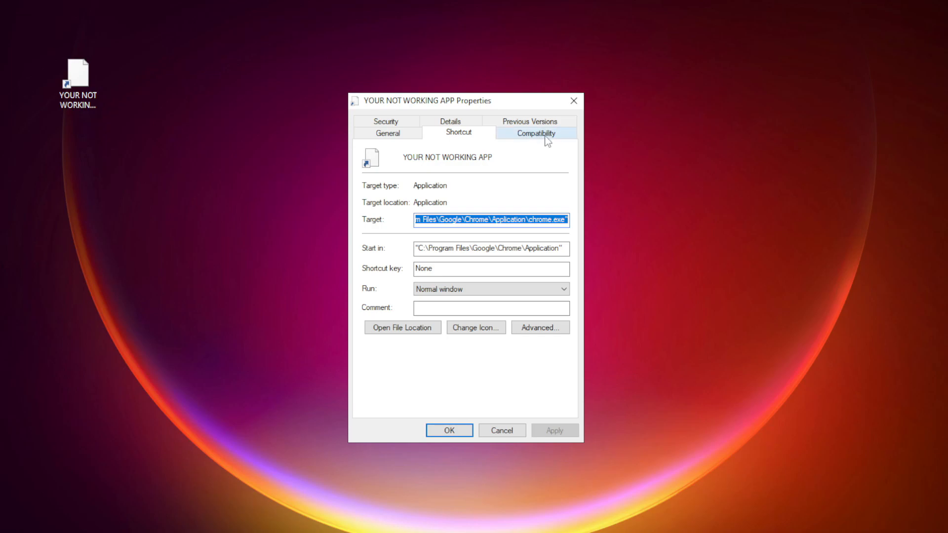
# On Compatibility, disable fullscreen optimizations, enable run as administrator, and apply the changes.
pyautogui.click(535, 132)
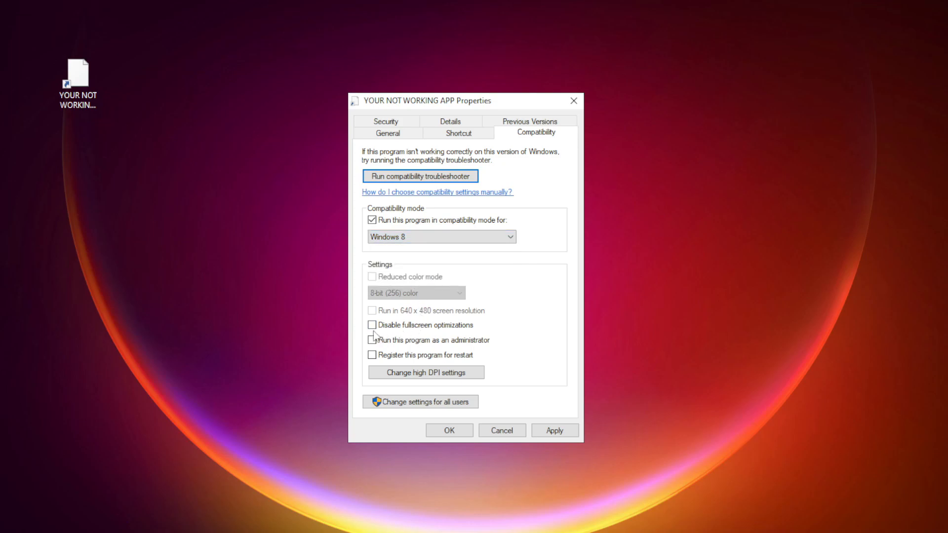
pyautogui.click(372, 325)
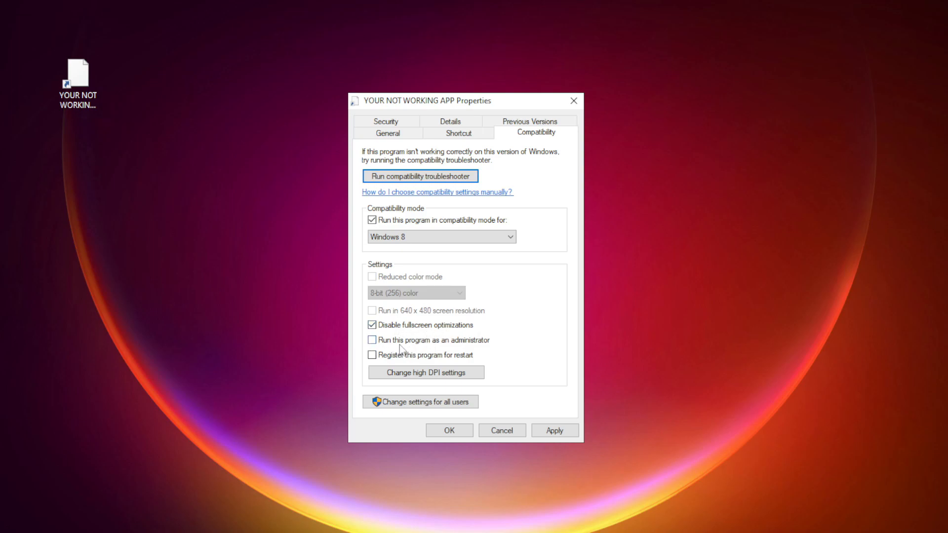
pyautogui.click(372, 340)
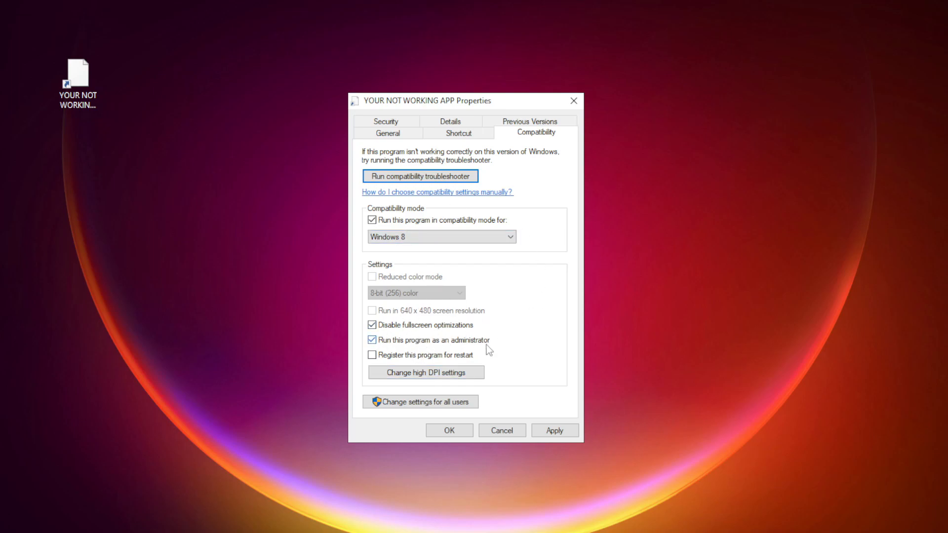
pyautogui.click(449, 430)
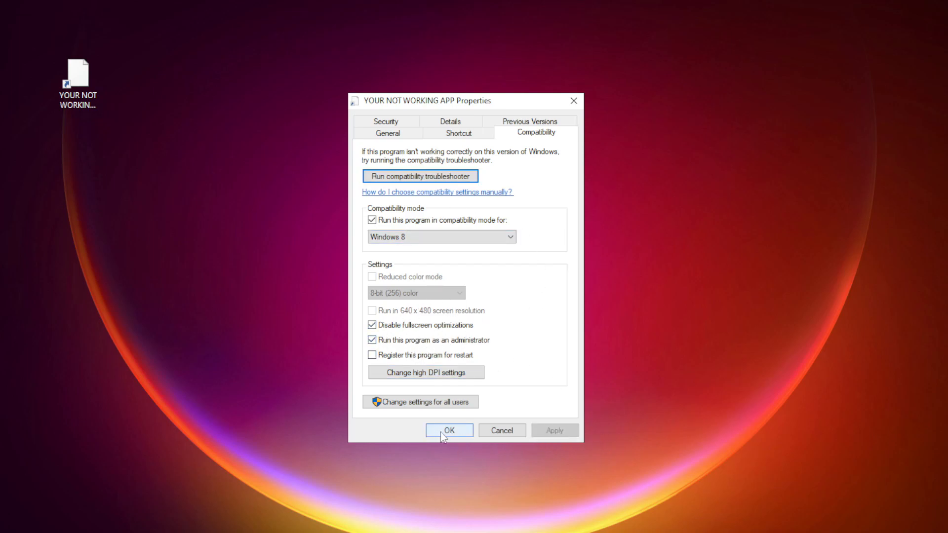
pyautogui.click(449, 430)
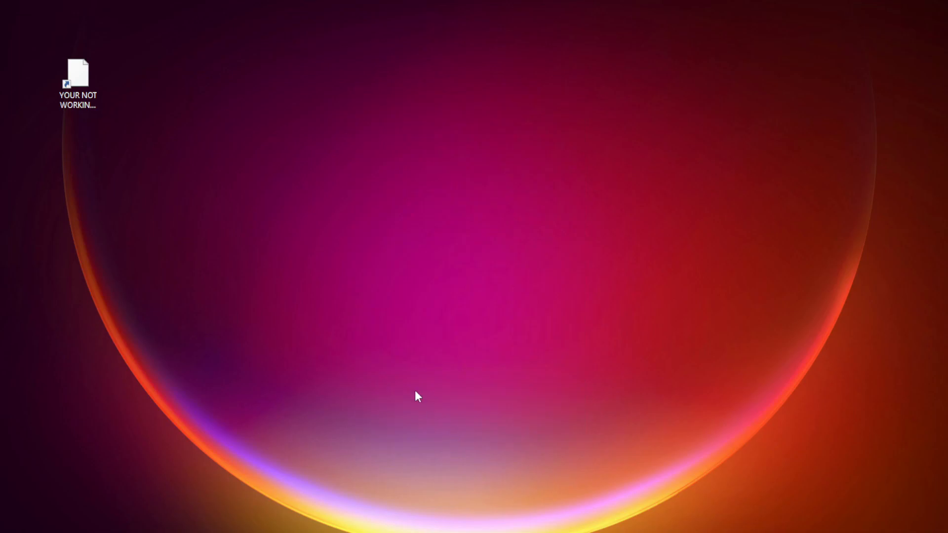
# Launch Task Manager from the Start button's right-click quick-link menu.
pyautogui.click(78, 82)
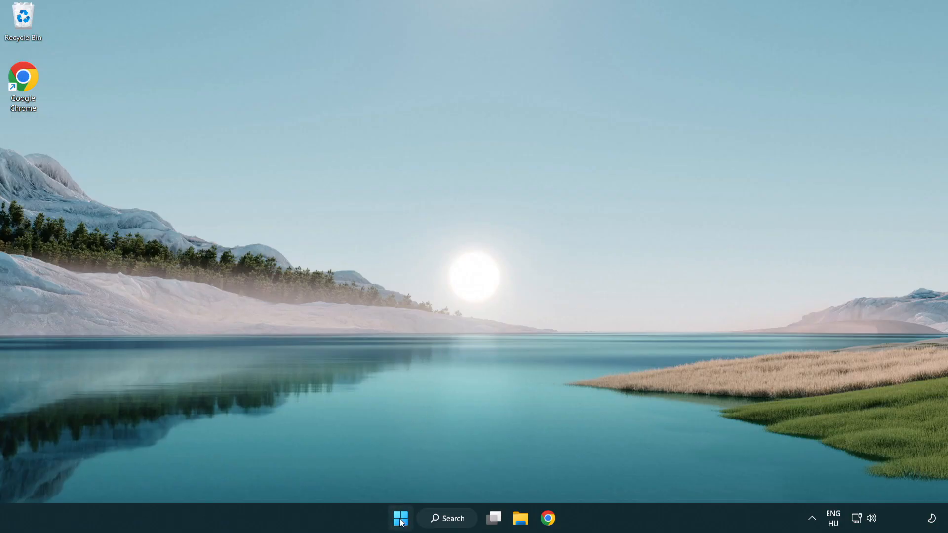
pyautogui.rightClick(399, 518)
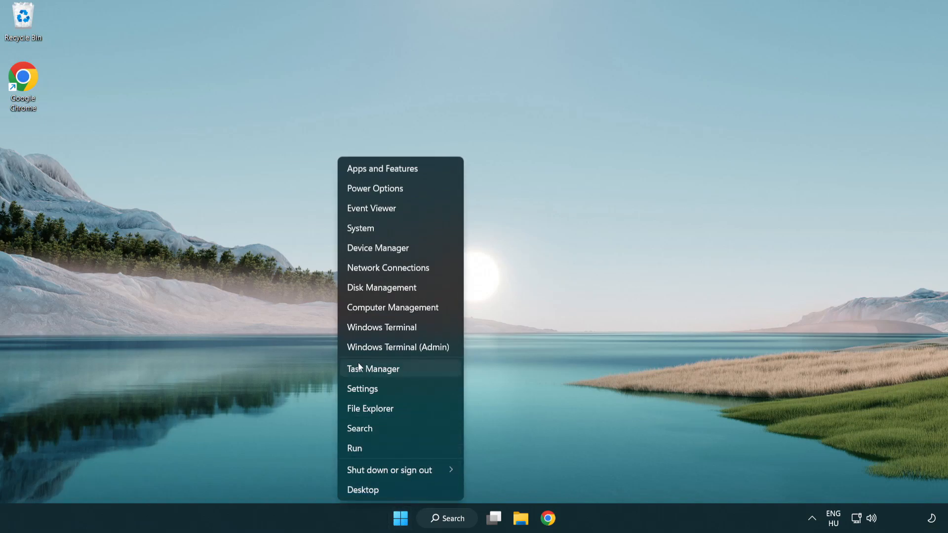
pyautogui.moveTo(421, 375)
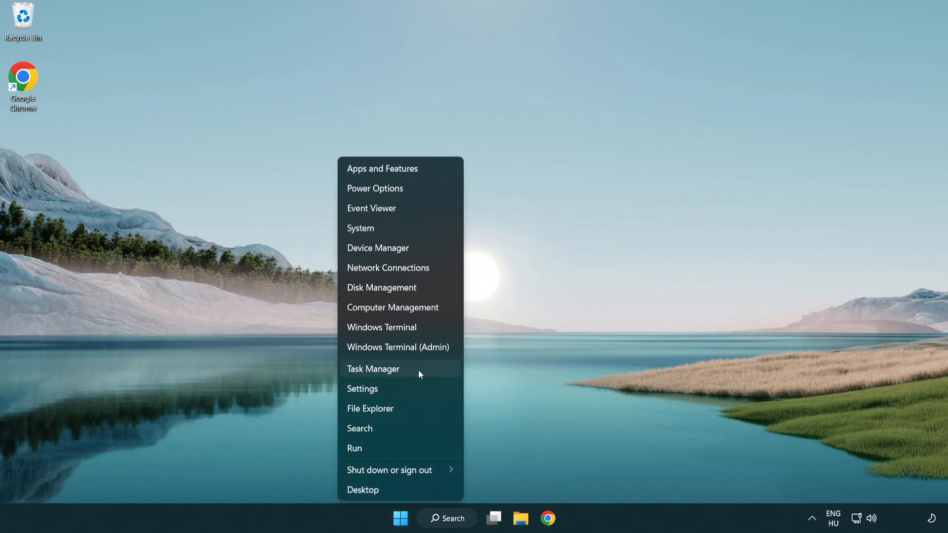
pyautogui.click(373, 369)
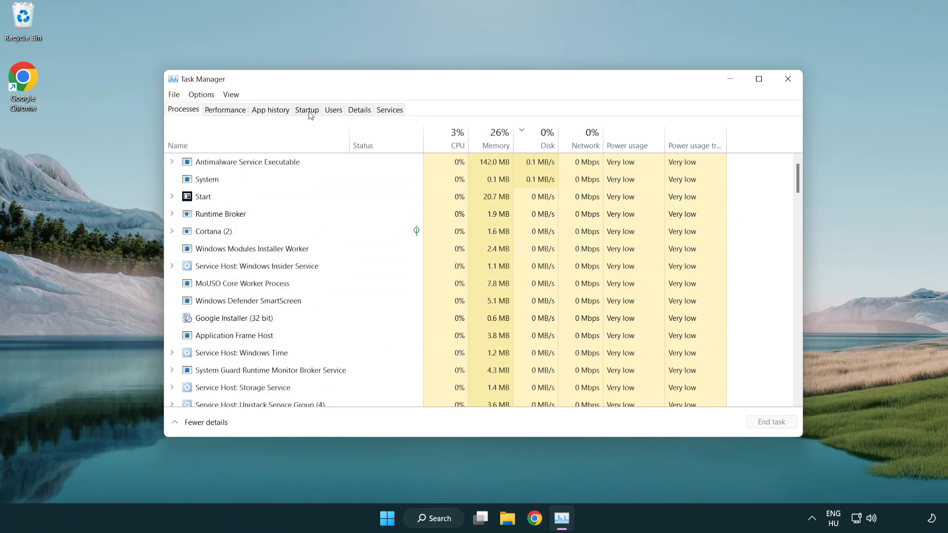
# On Startup, disable Terminal, Phone Link, Cortana and Windows Security notification entries.
pyautogui.click(307, 110)
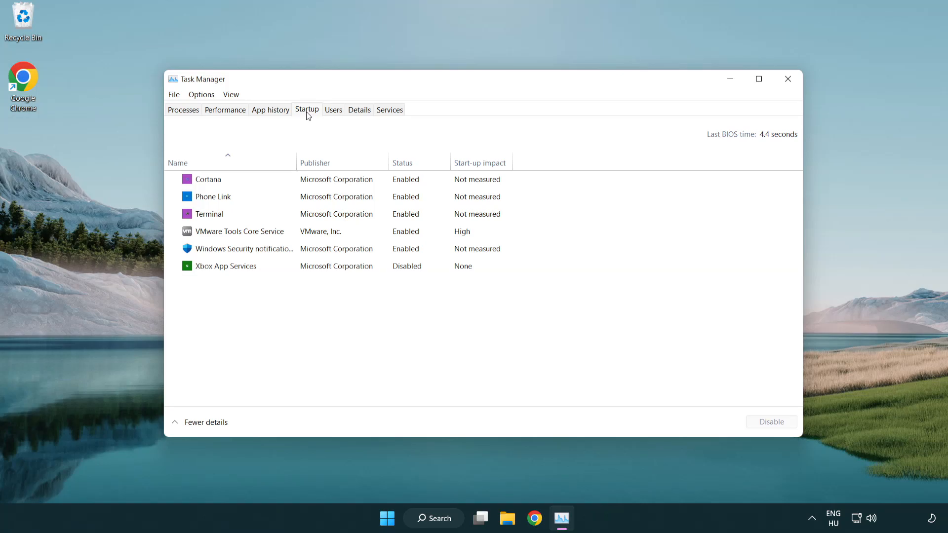
pyautogui.click(210, 213)
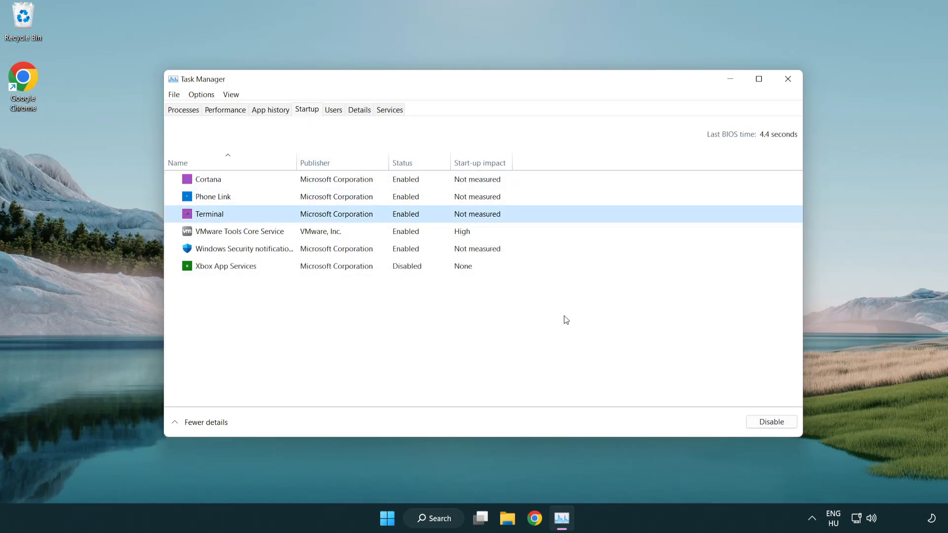
pyautogui.click(771, 421)
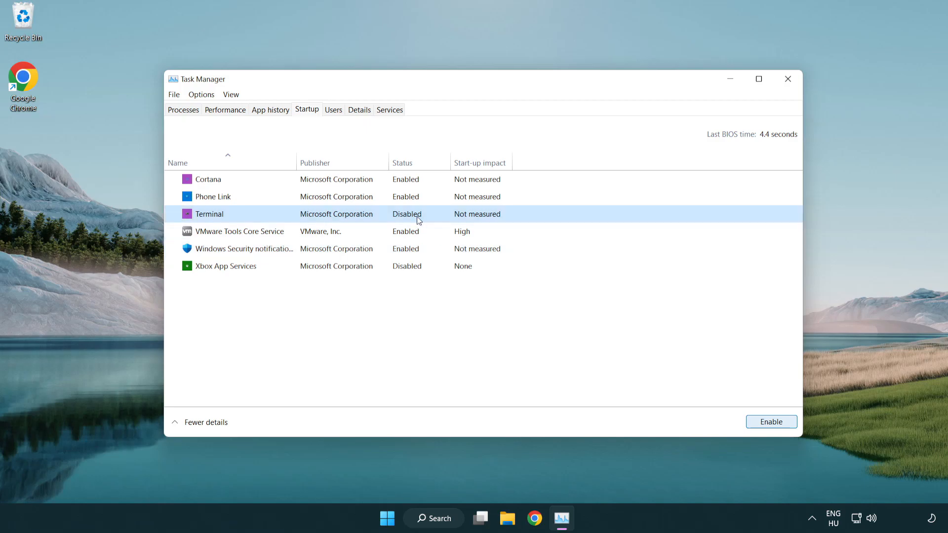
pyautogui.click(212, 196)
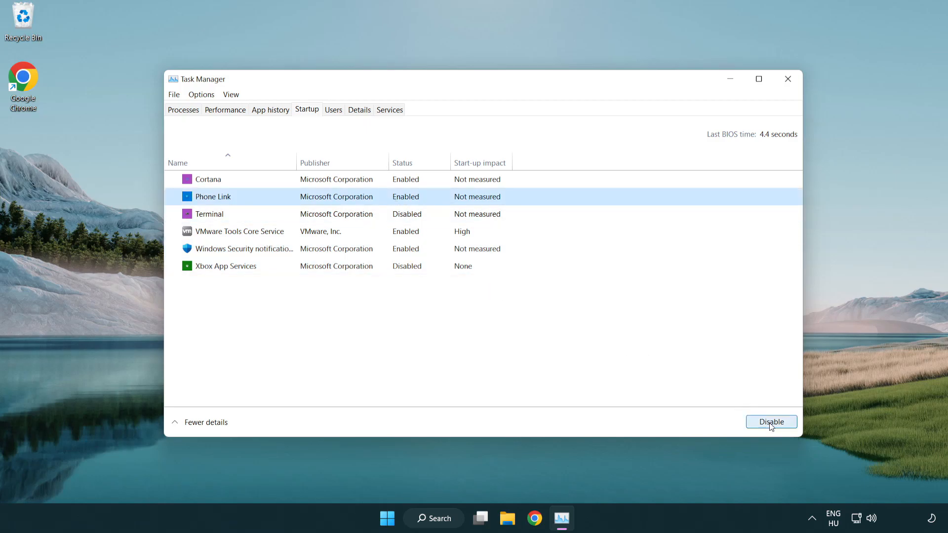
pyautogui.click(770, 421)
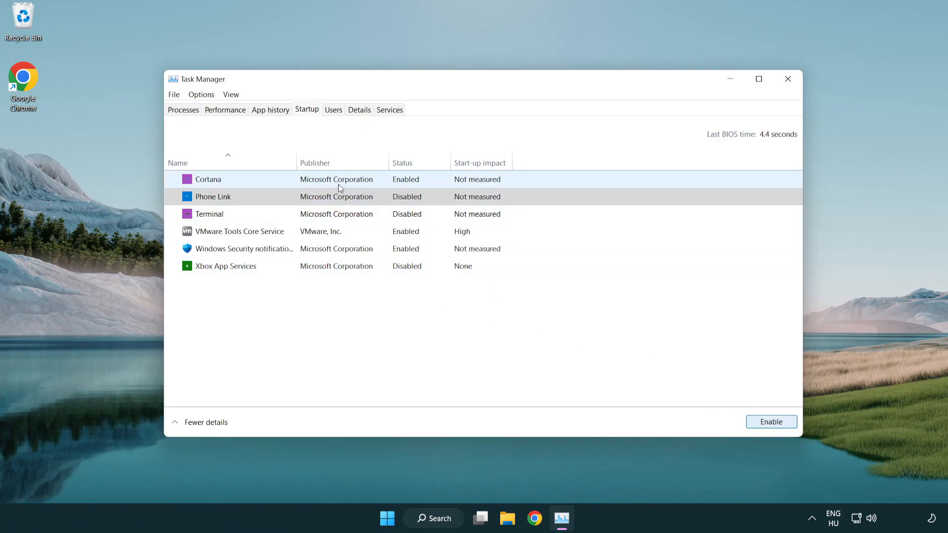
pyautogui.click(207, 178)
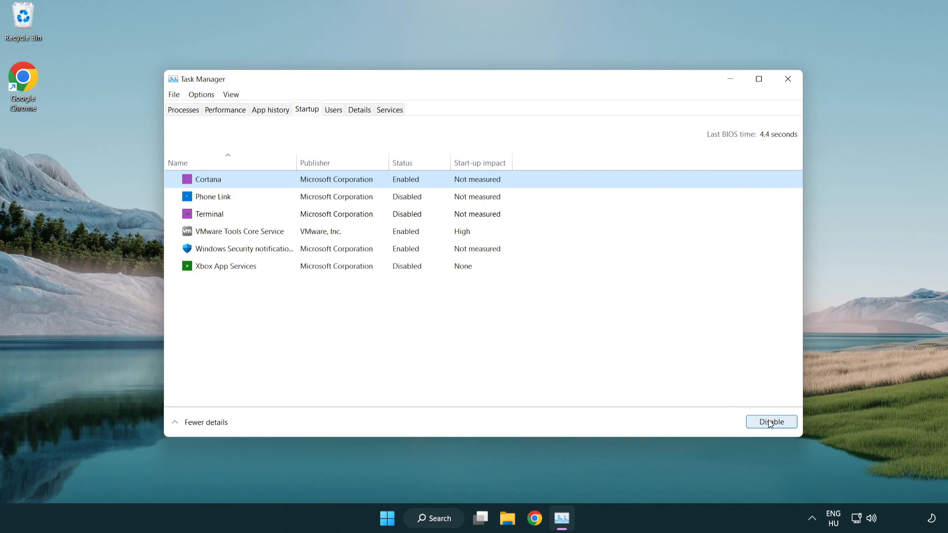
pyautogui.click(771, 421)
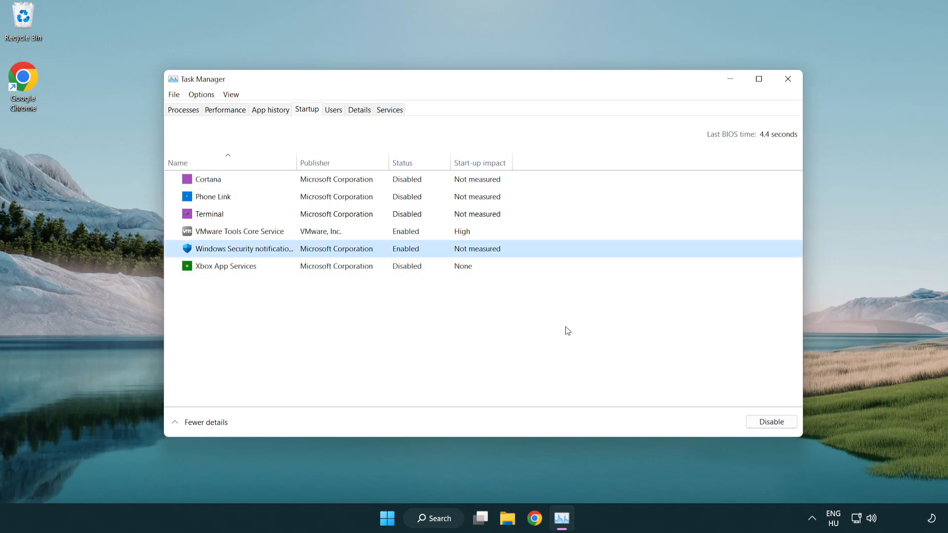
pyautogui.click(770, 422)
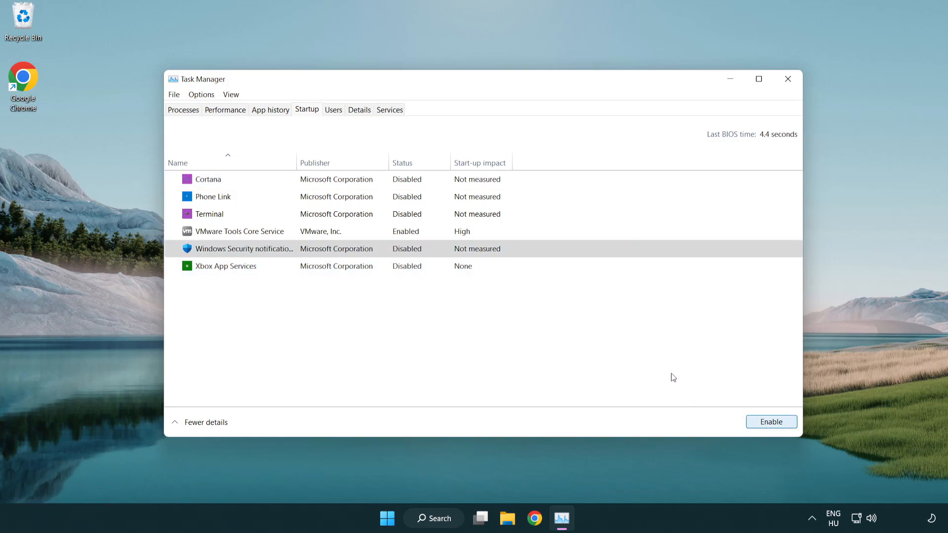
pyautogui.moveTo(788, 79)
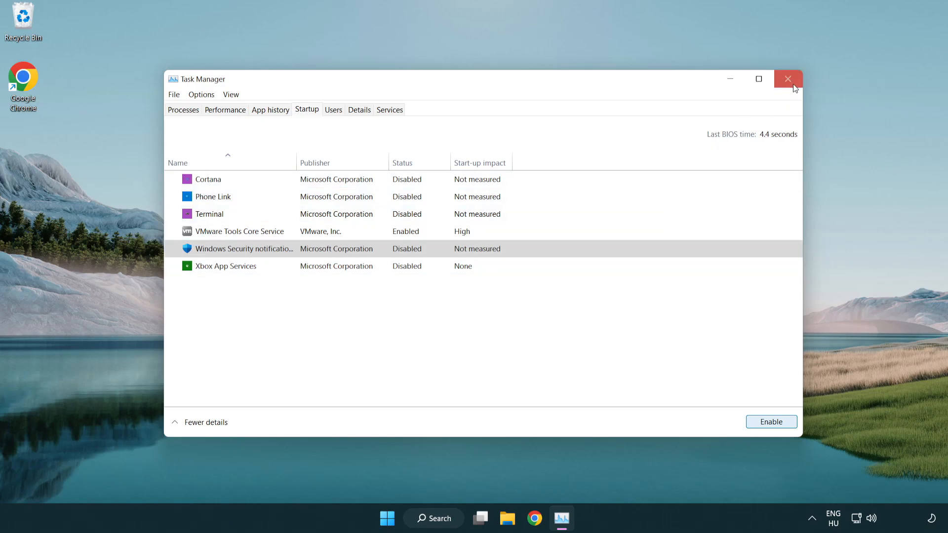
pyautogui.moveTo(788, 78)
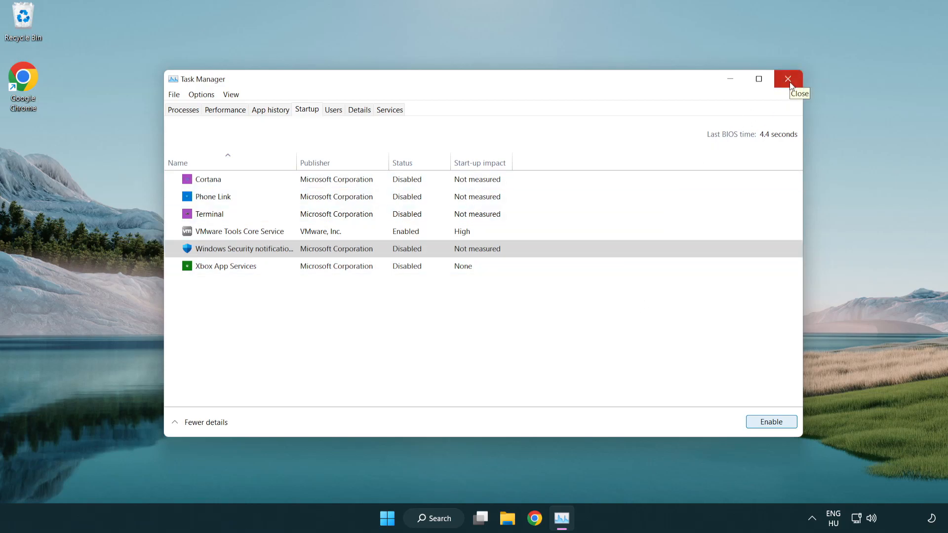
# Close Task Manager, download the DirectX End-User Runtime Web Installer, and run dxwebsetup.exe.
pyautogui.click(788, 78)
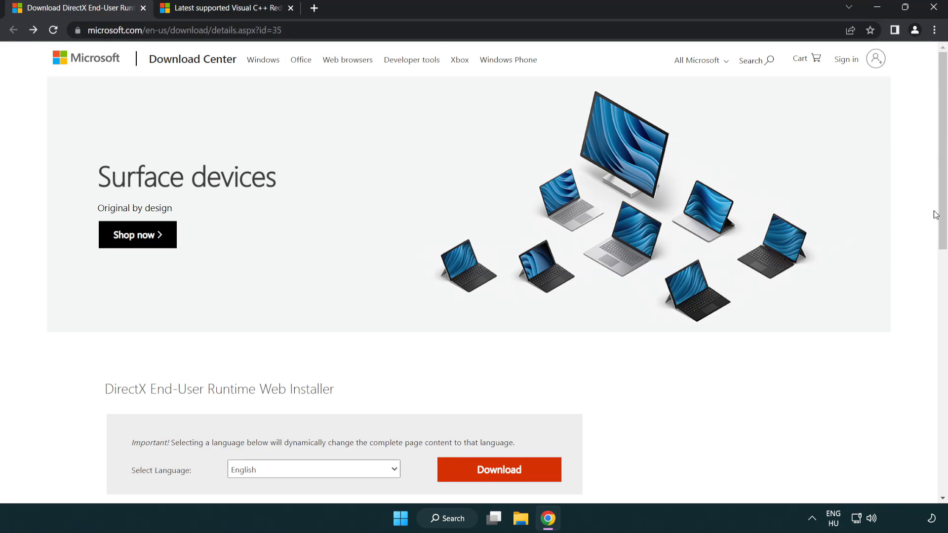
pyautogui.scroll(-3)
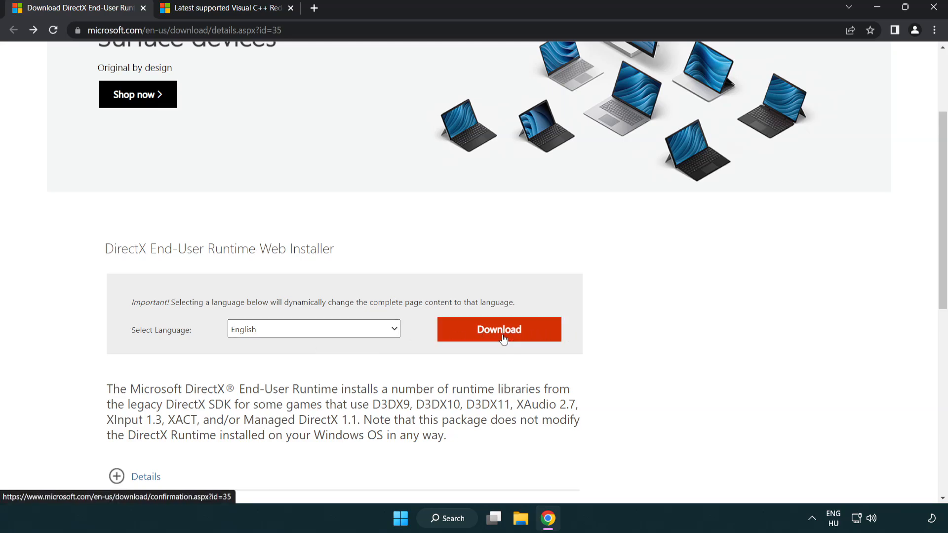
pyautogui.click(498, 328)
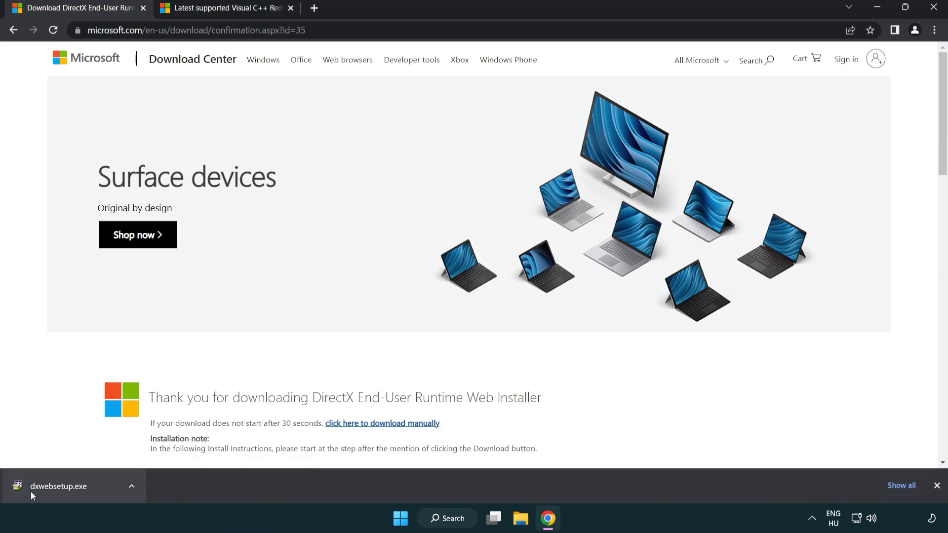
pyautogui.click(59, 486)
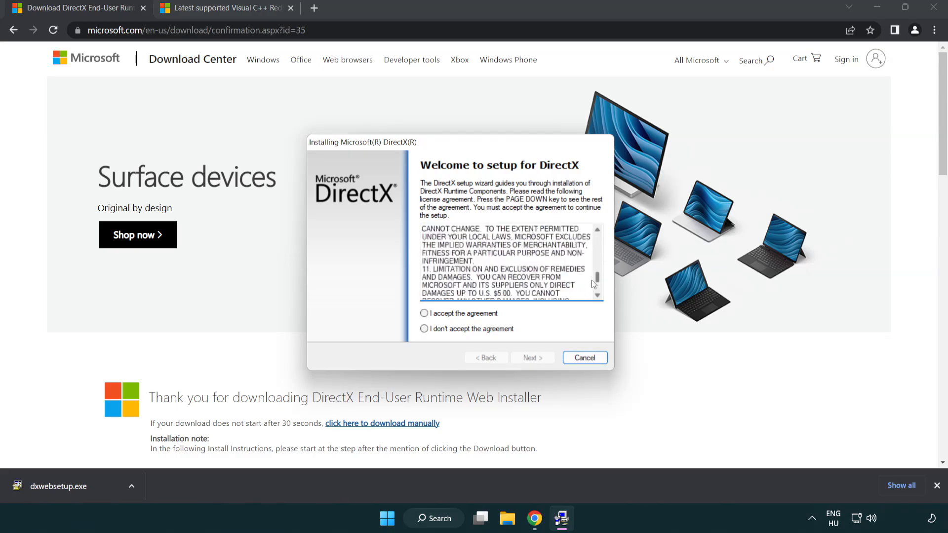
# Accept the DirectX license agreement and continue to the next setup page.
pyautogui.click(423, 313)
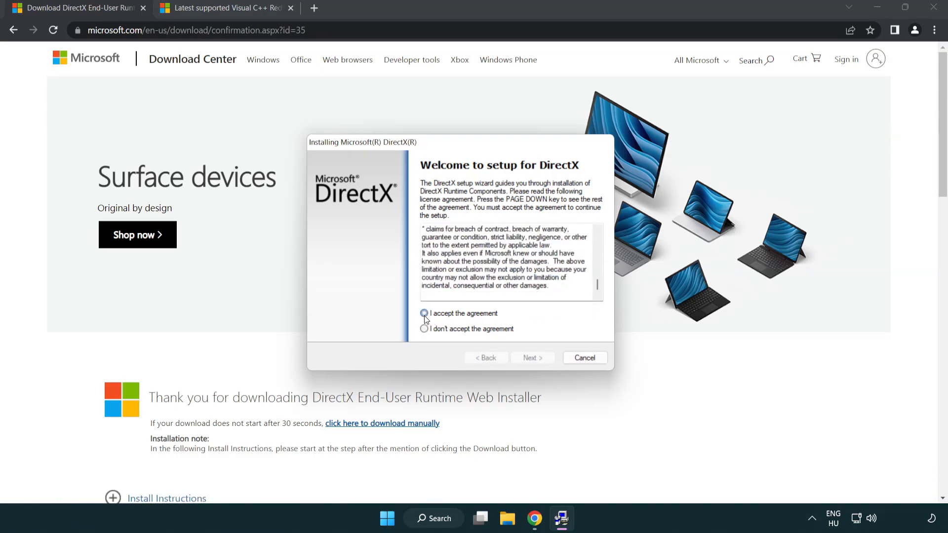
pyautogui.click(424, 313)
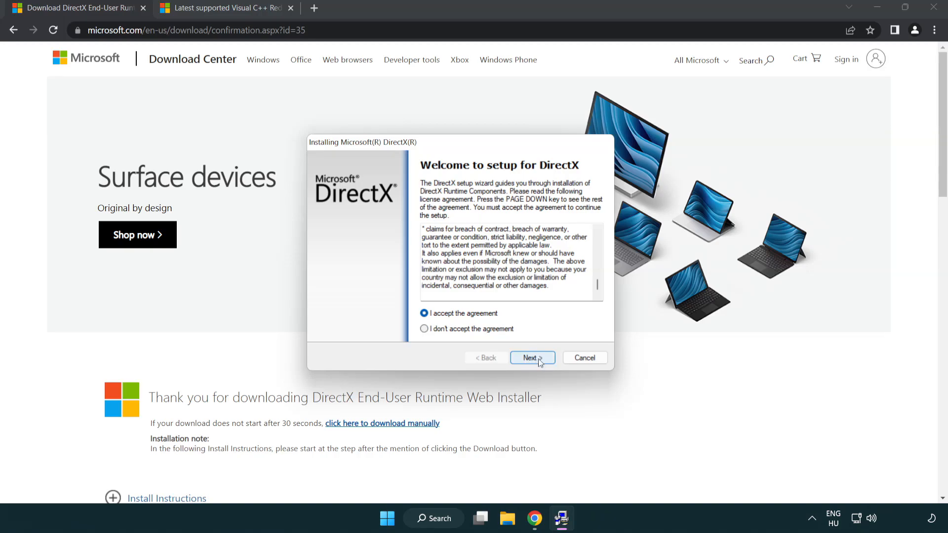
pyautogui.click(532, 357)
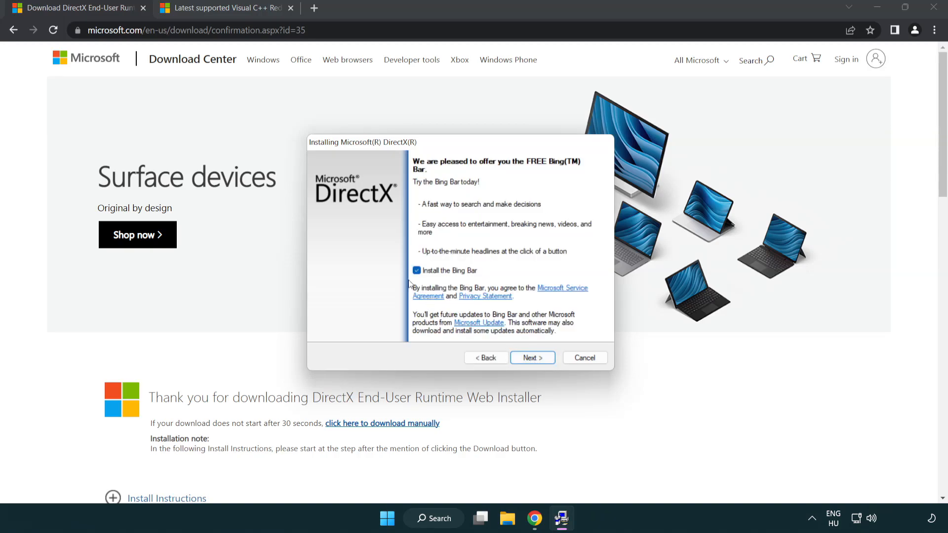
# Decline the Bing Bar offer and finish DirectX setup, which reports a newer version installed.
pyautogui.click(415, 270)
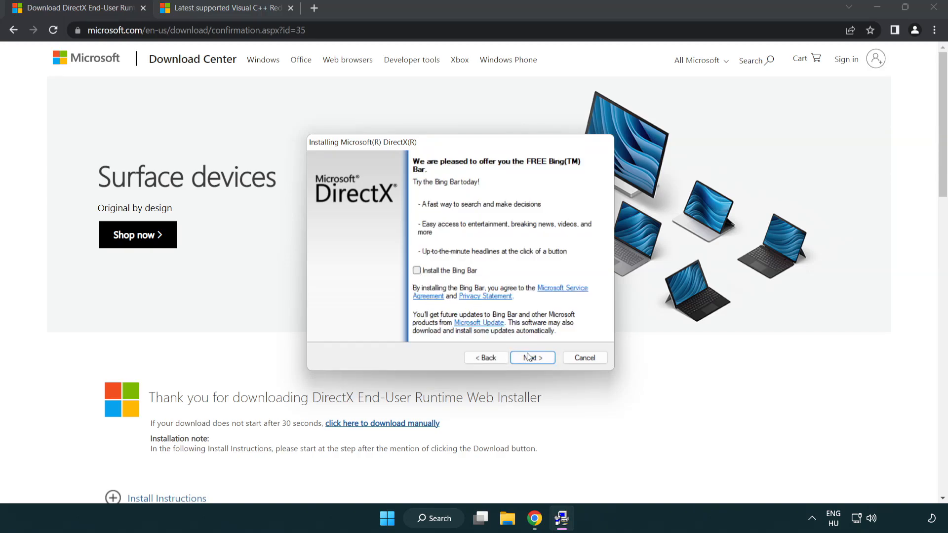
pyautogui.click(531, 357)
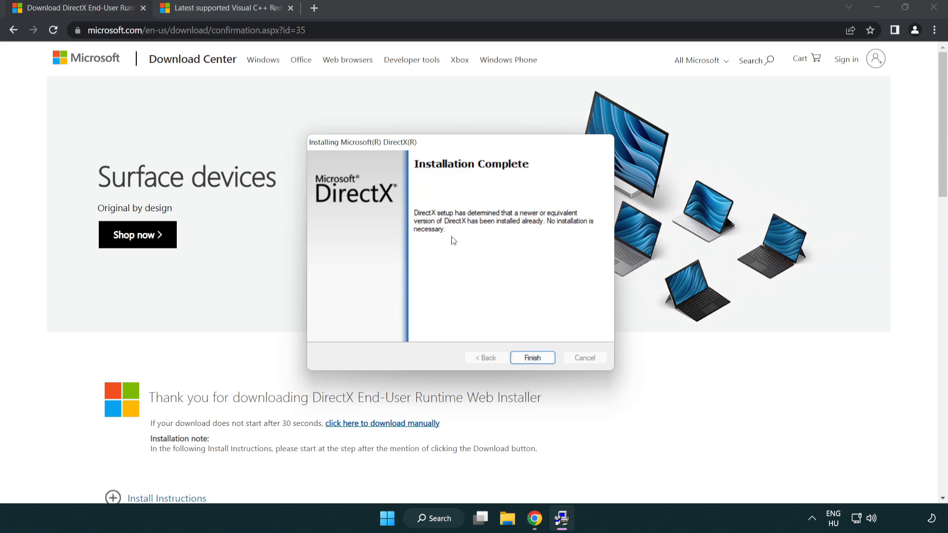
pyautogui.moveTo(531, 358)
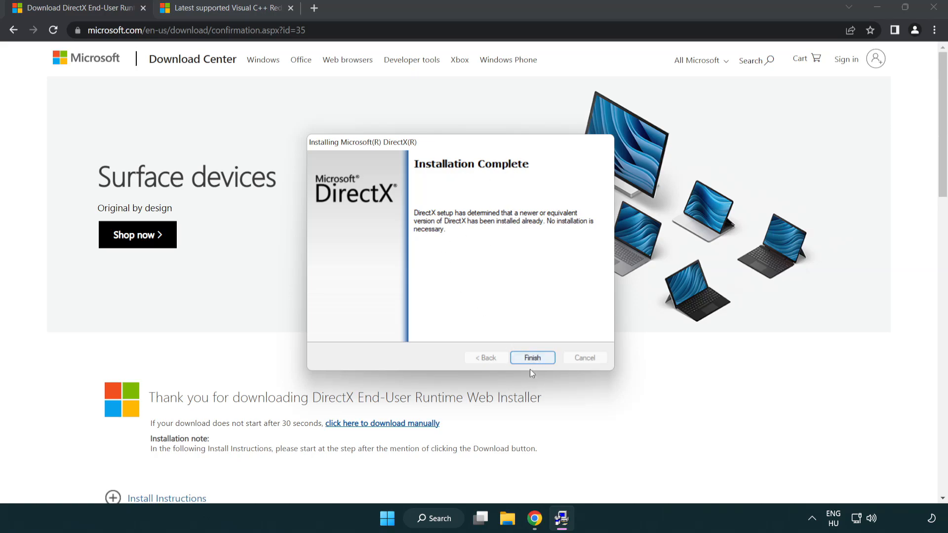
pyautogui.click(531, 357)
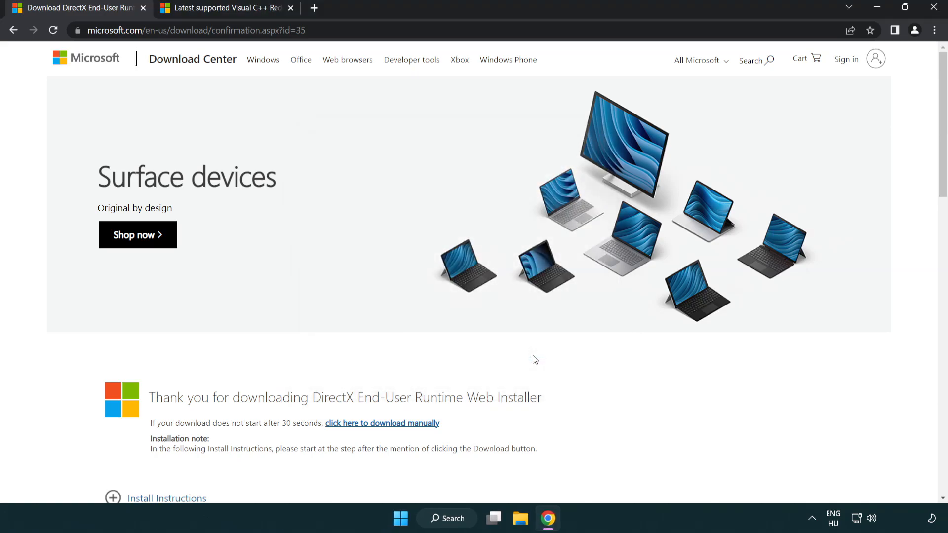
pyautogui.moveTo(137, 12)
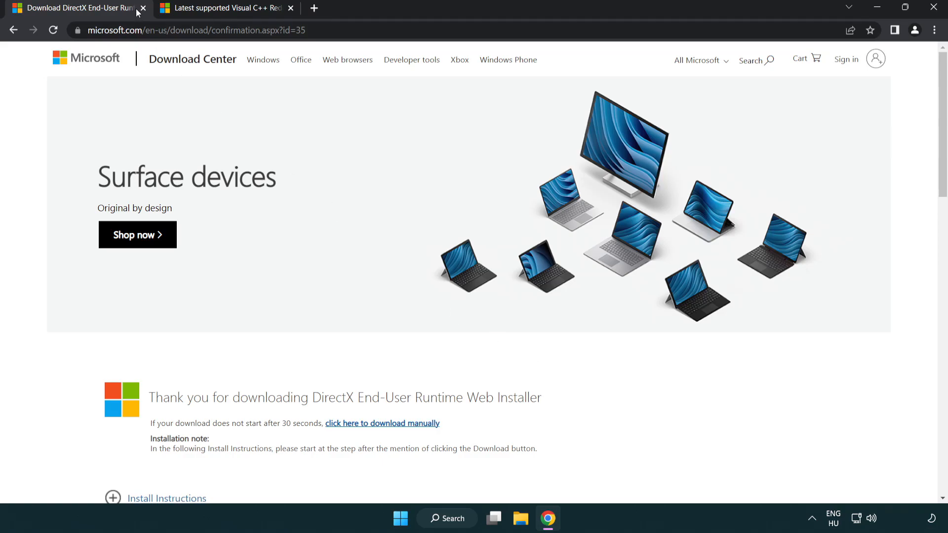
# Download the x86 and further vc_redist installers from the Visual Studio 2015–2022 table.
pyautogui.click(144, 8)
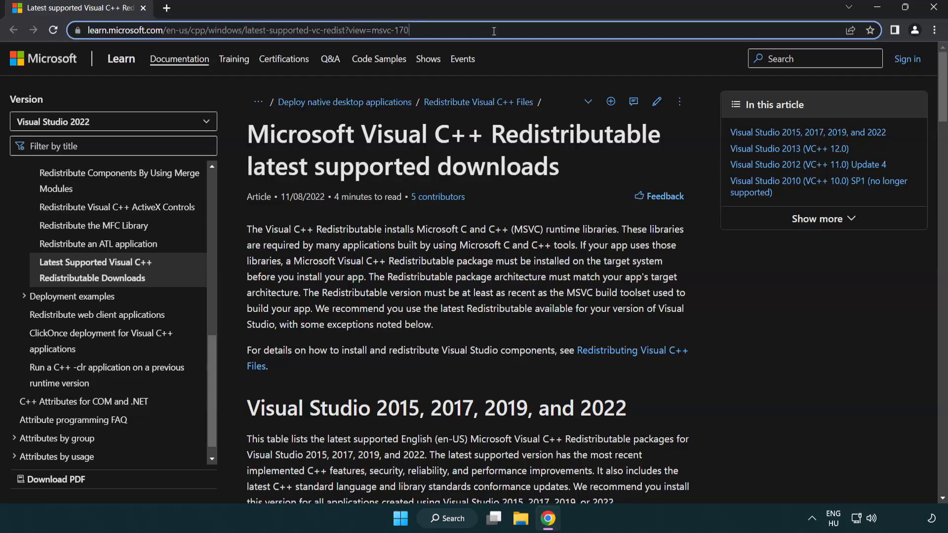
pyautogui.scroll(-3)
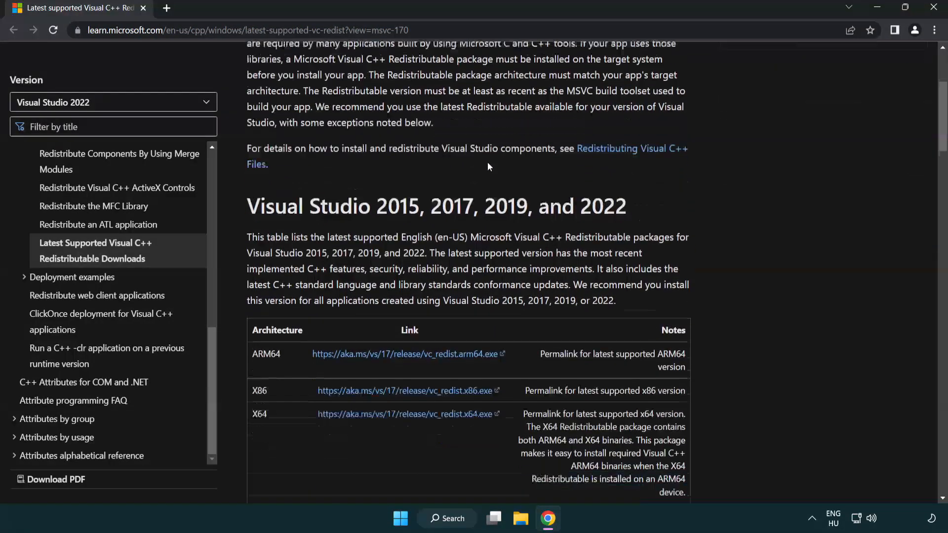
pyautogui.scroll(-3)
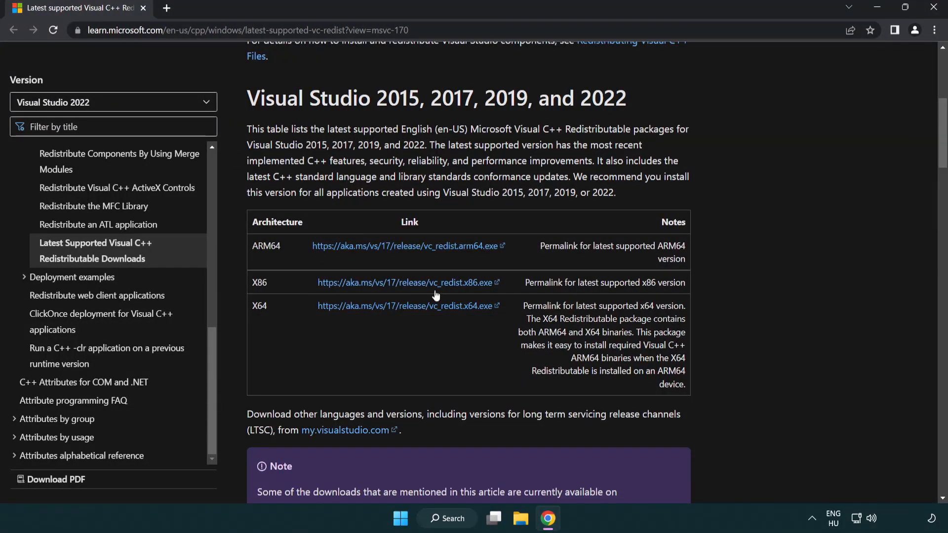
pyautogui.click(405, 283)
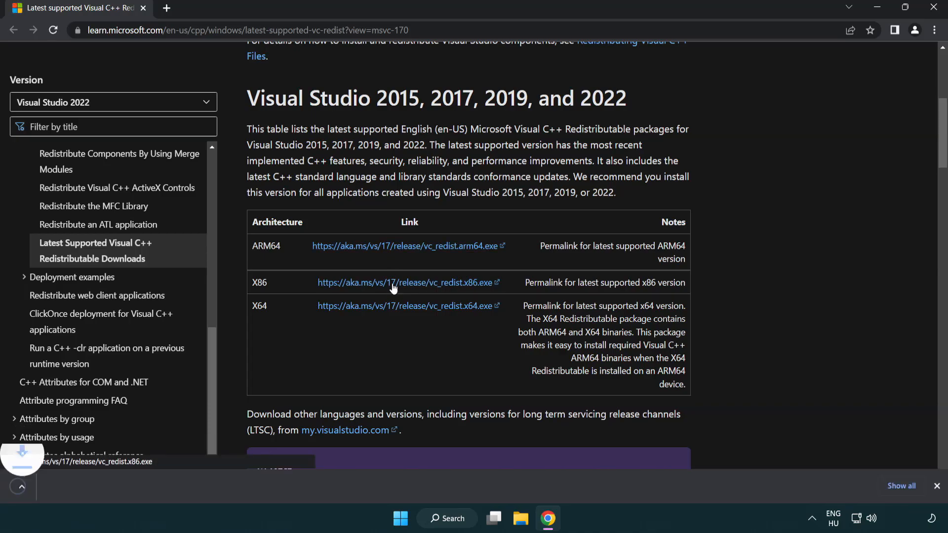
pyautogui.click(405, 305)
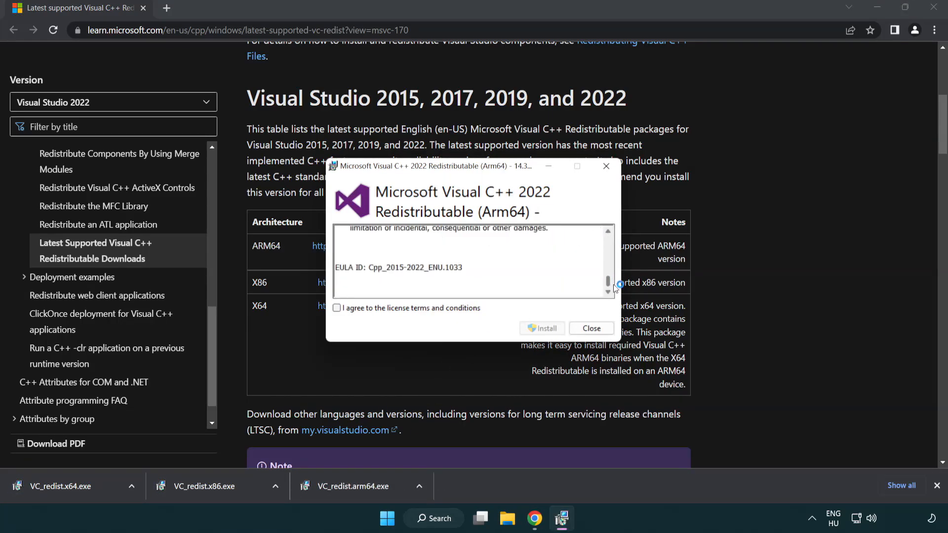
# Attempt the ARM64 Redistributable install, which fails as unsupported, and close it.
pyautogui.click(336, 308)
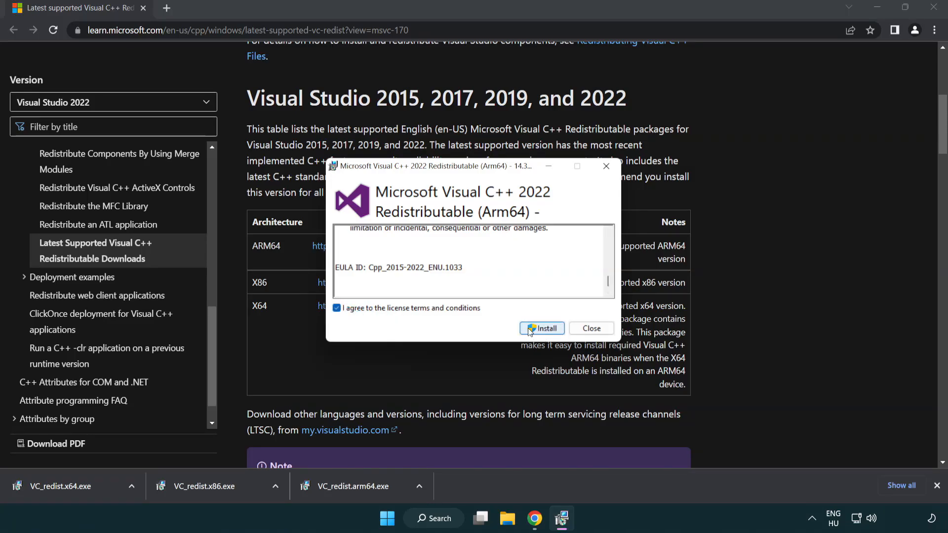
pyautogui.click(541, 328)
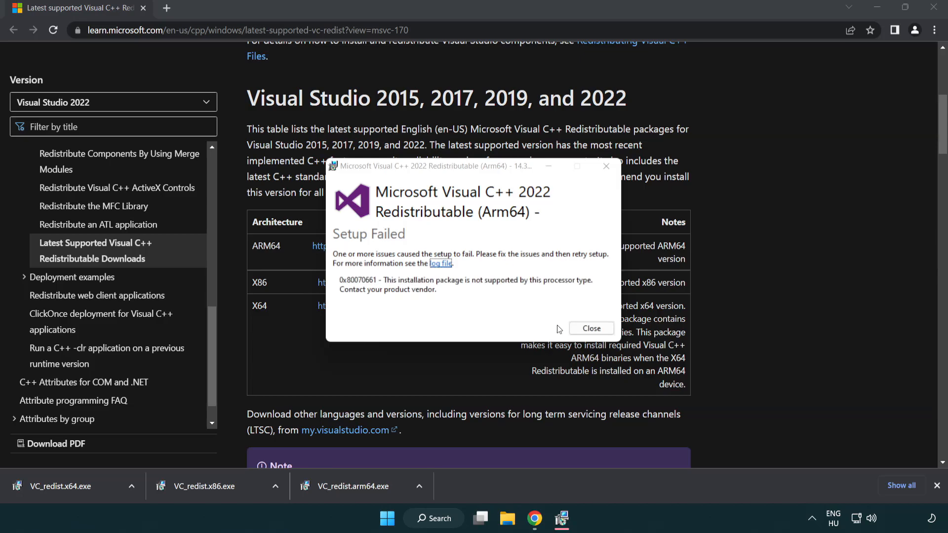
pyautogui.click(591, 328)
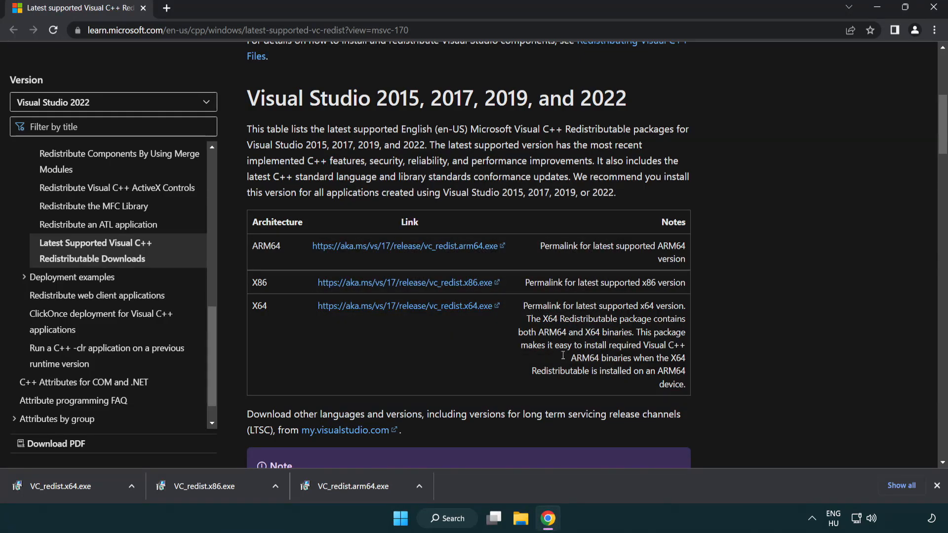
pyautogui.moveTo(211, 495)
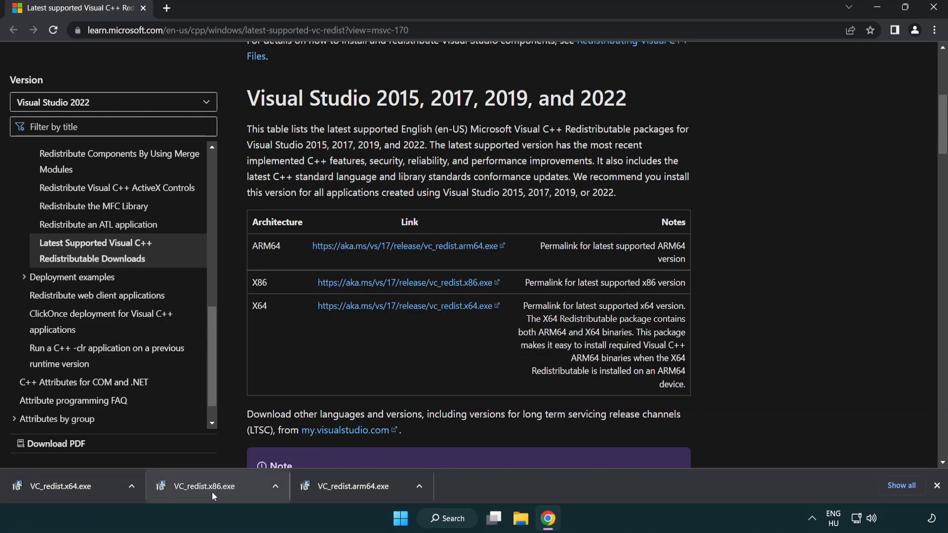
pyautogui.click(203, 485)
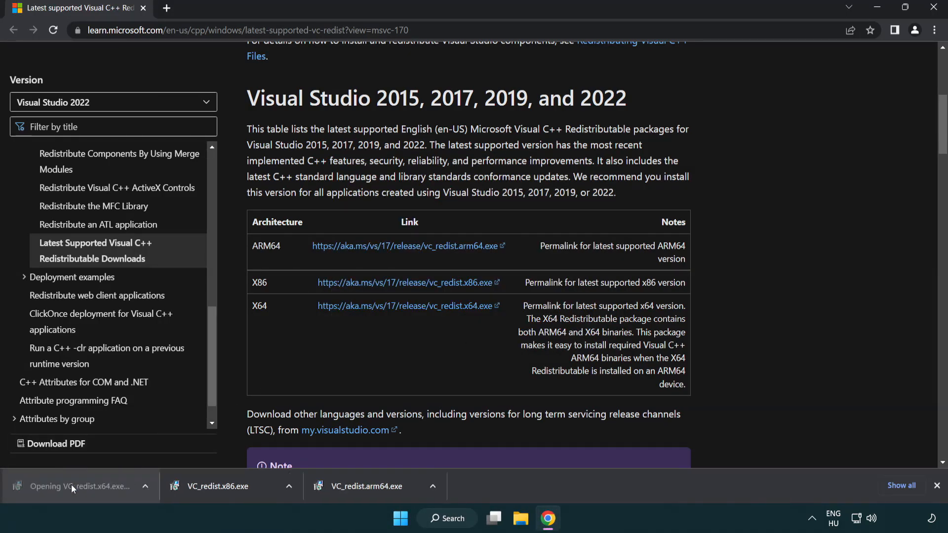
pyautogui.click(72, 486)
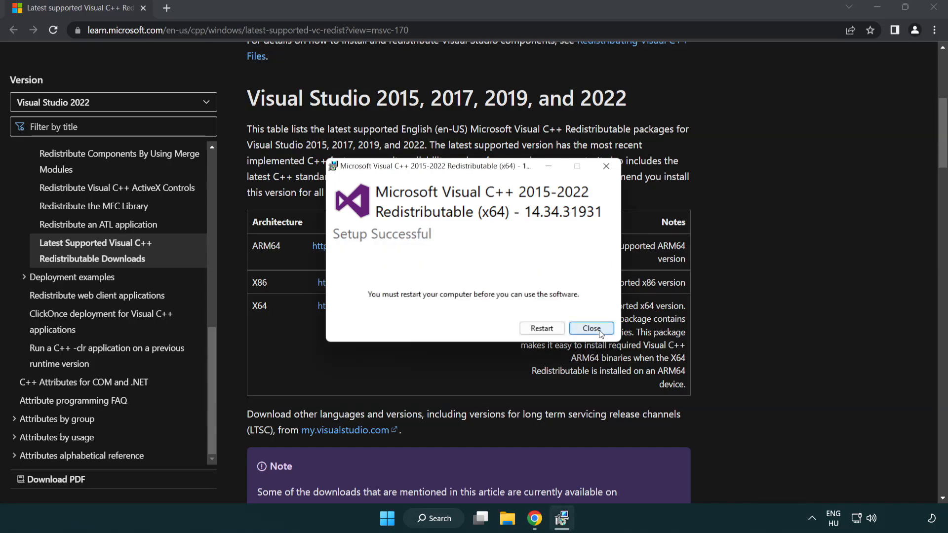
pyautogui.click(590, 329)
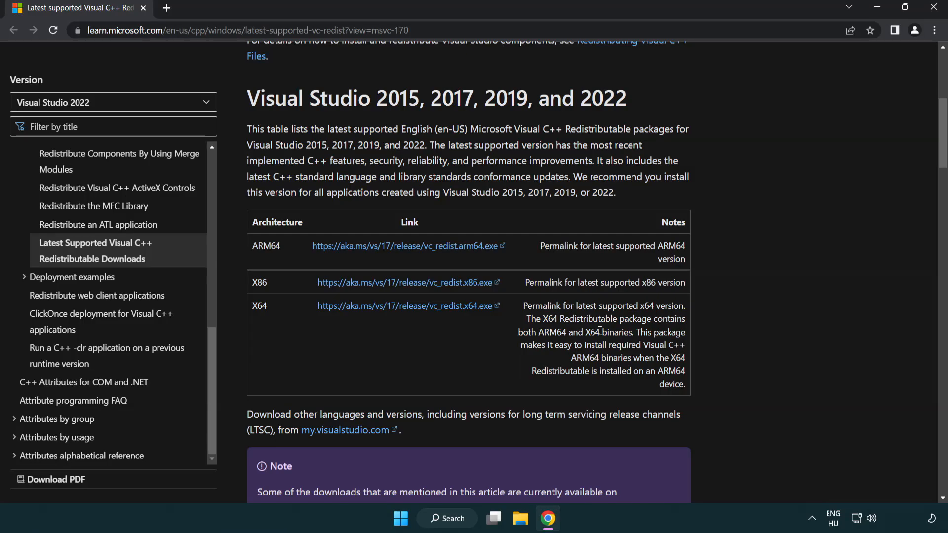
pyautogui.moveTo(896, 52)
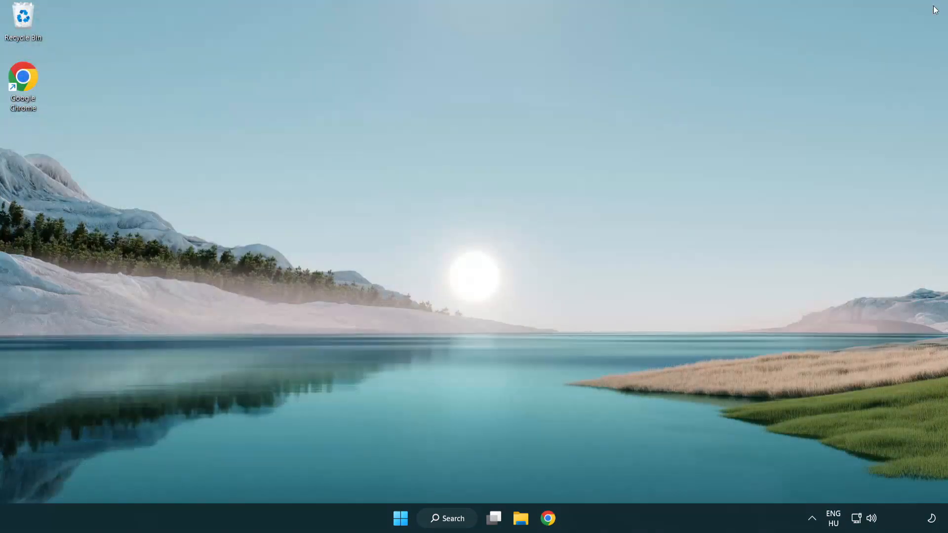
pyautogui.moveTo(526, 222)
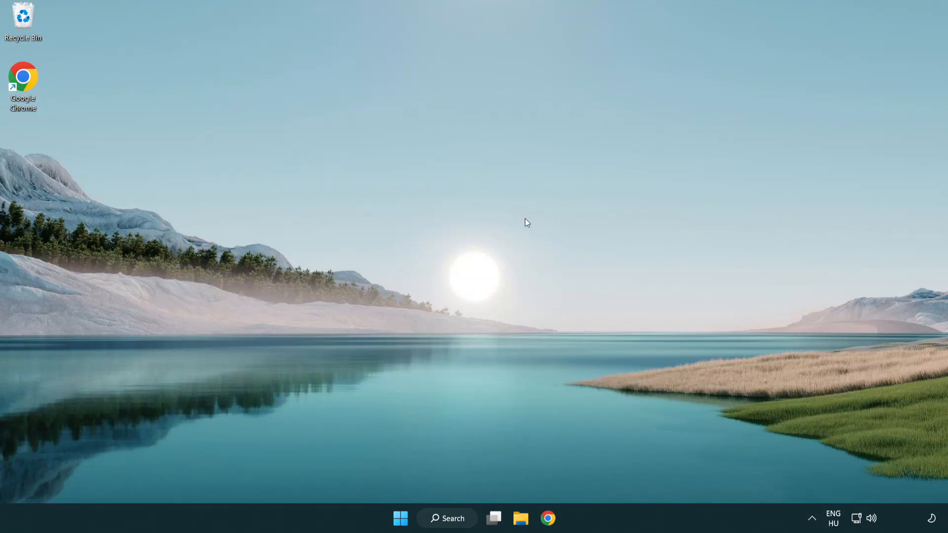
pyautogui.moveTo(429, 527)
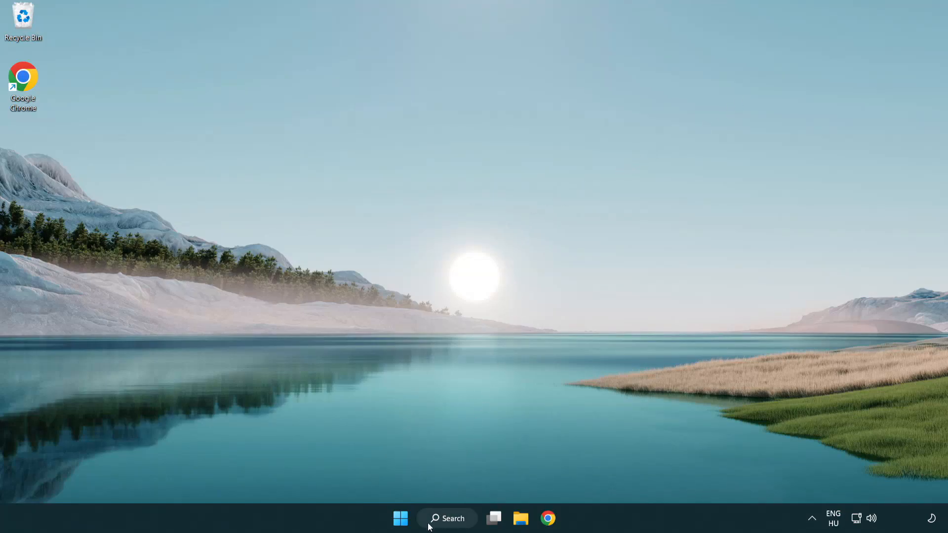
# Search for cmd and launch Command Prompt as administrator.
pyautogui.click(446, 518)
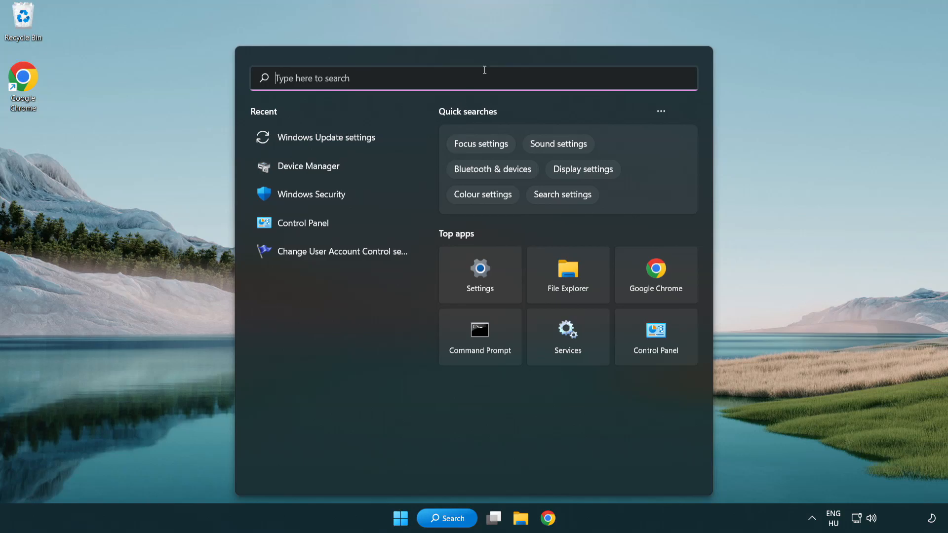
pyautogui.write('cmd')
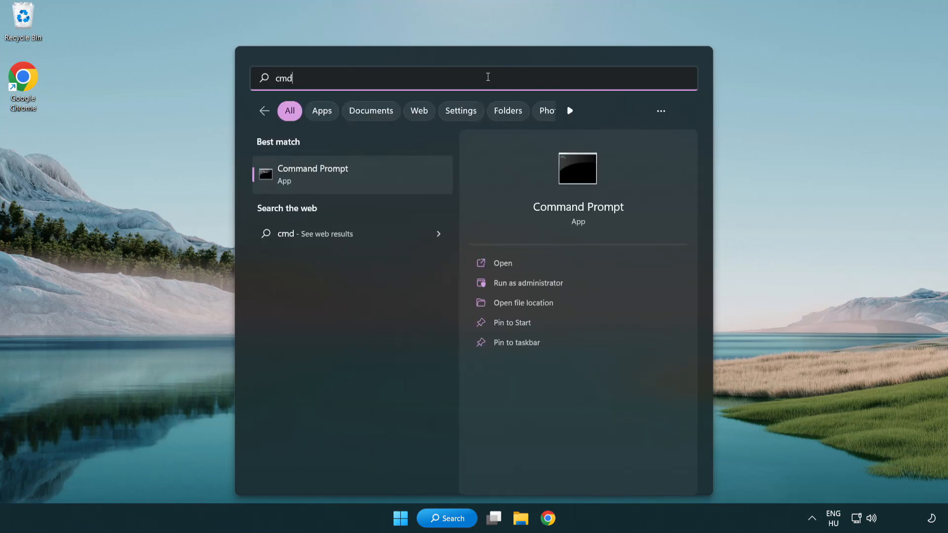
pyautogui.moveTo(363, 181)
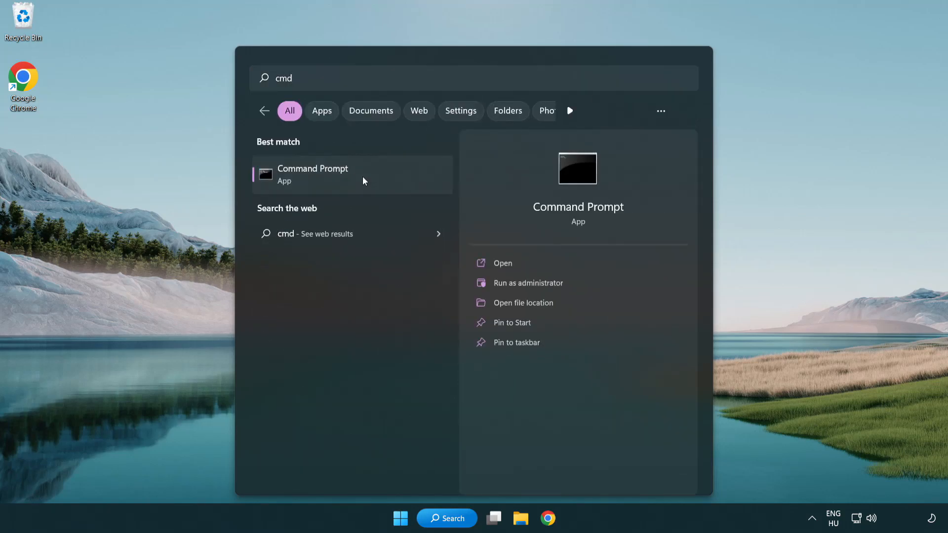
pyautogui.rightClick(312, 175)
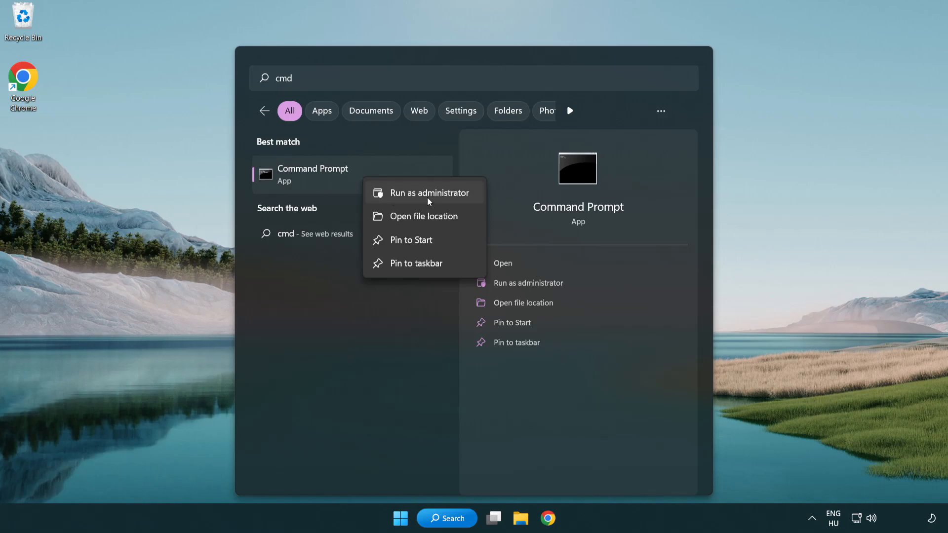
pyautogui.click(428, 192)
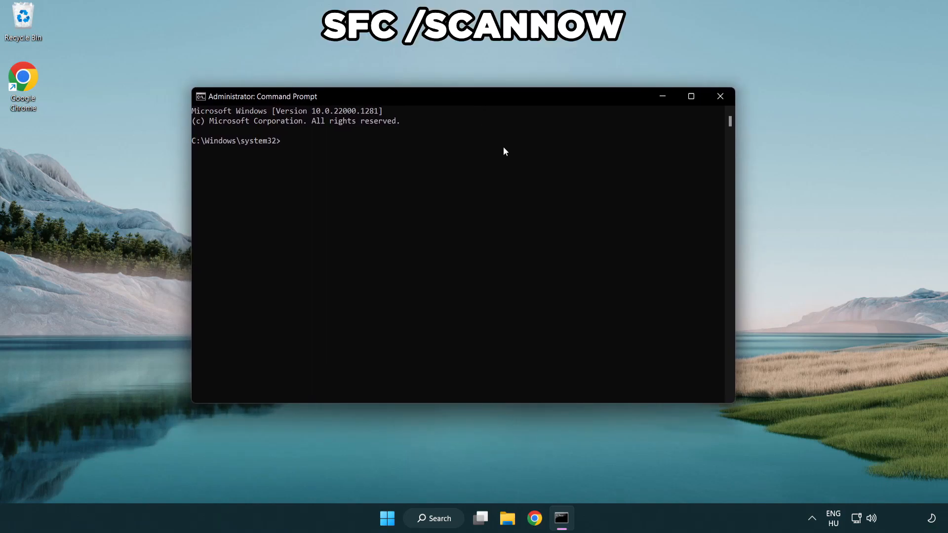
# Run sfc /scannow, which reports no integrity violations, then close Command Prompt.
pyautogui.write('sfc /s')
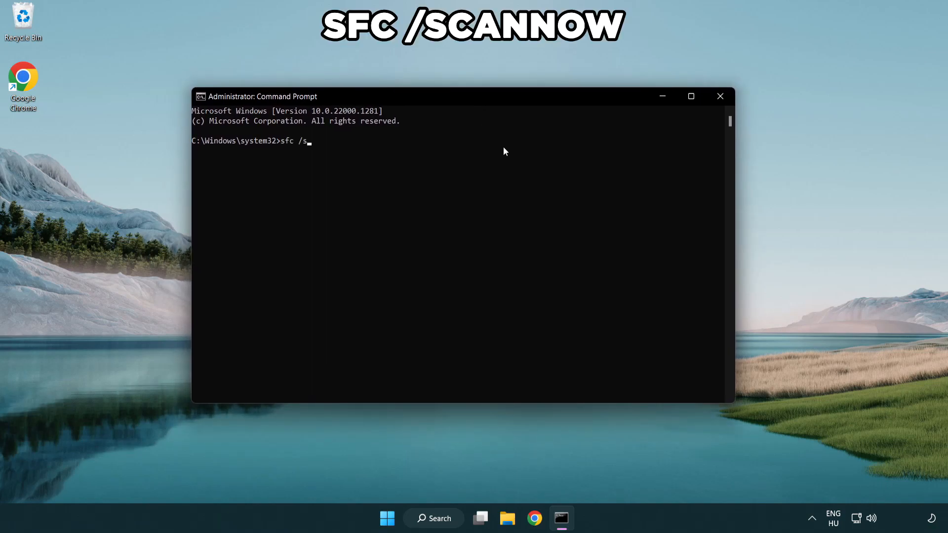
pyautogui.write('cannow')
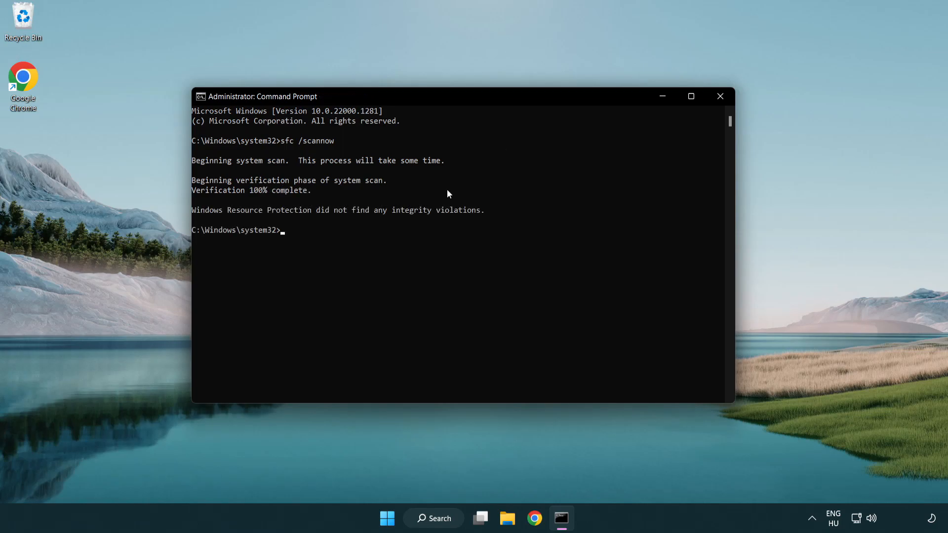
pyautogui.moveTo(592, 151)
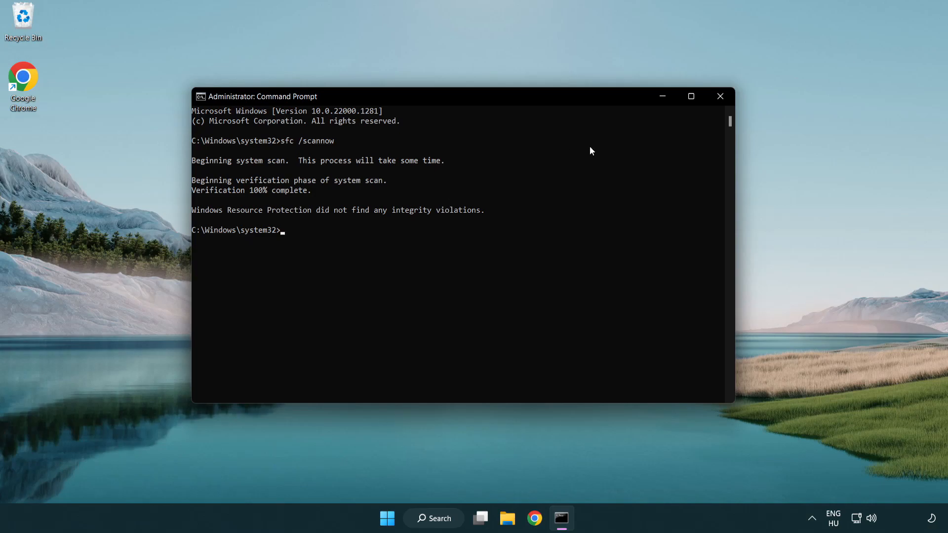
pyautogui.moveTo(720, 96)
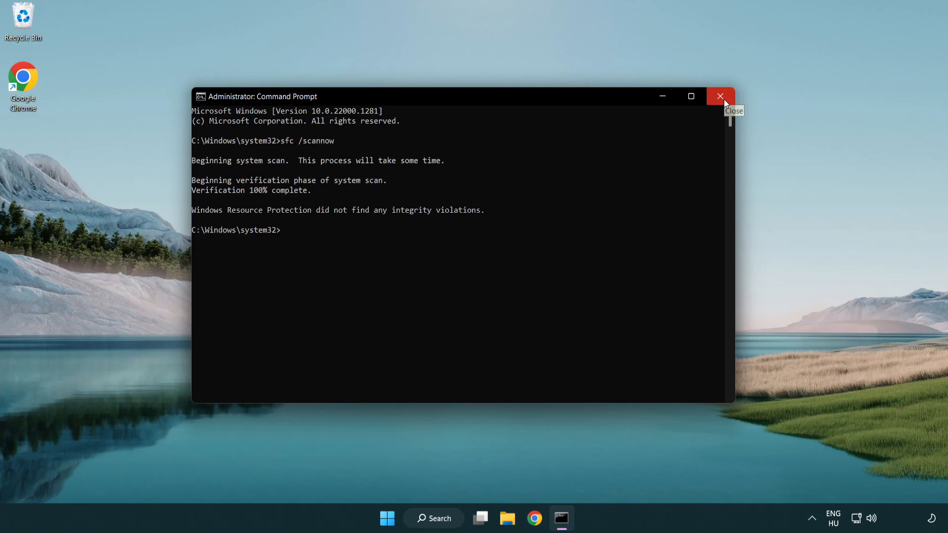
pyautogui.click(719, 97)
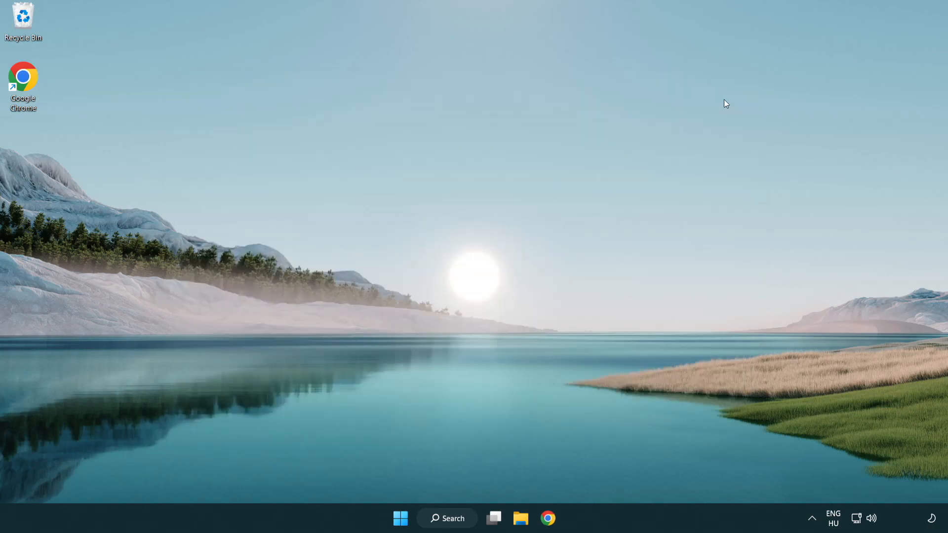
# Search for 'sec' to find Windows Security.
pyautogui.click(400, 518)
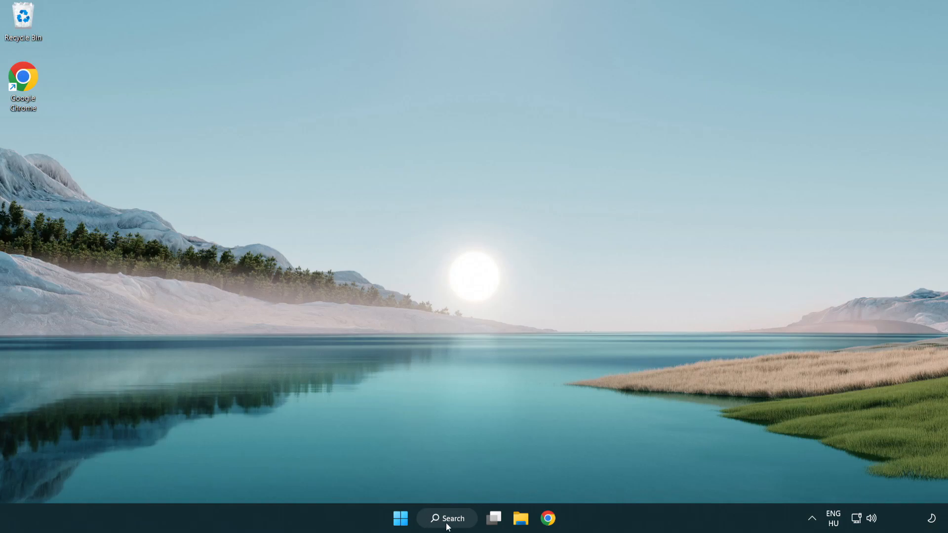
pyautogui.click(447, 518)
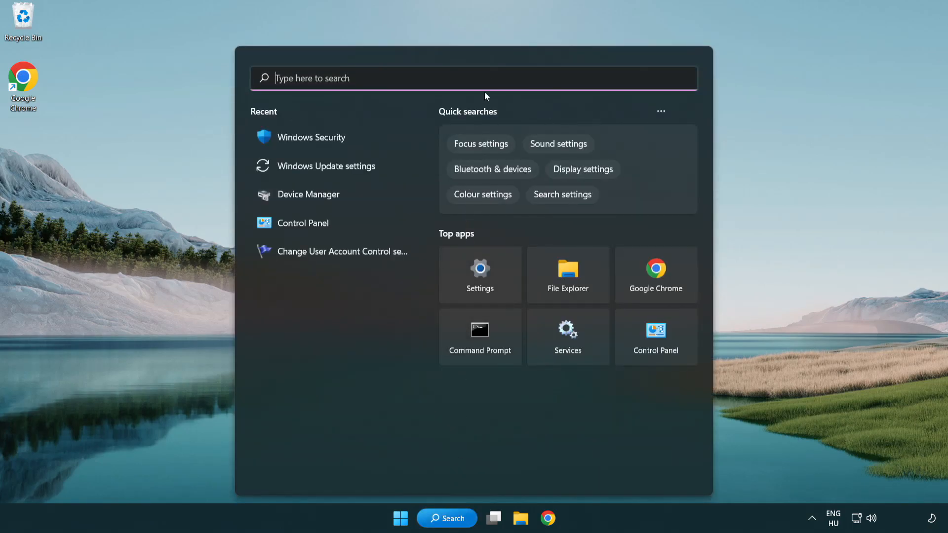
pyautogui.write('sec')
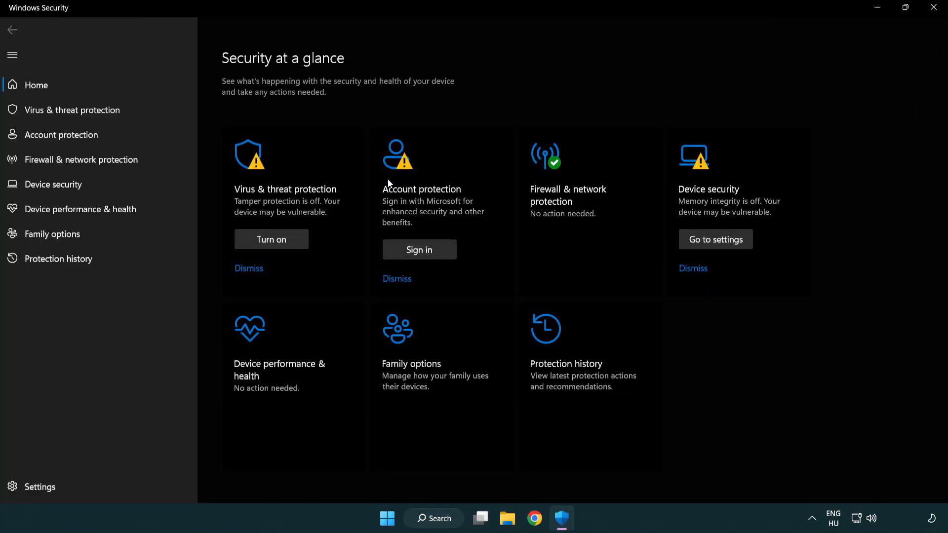
pyautogui.moveTo(72, 109)
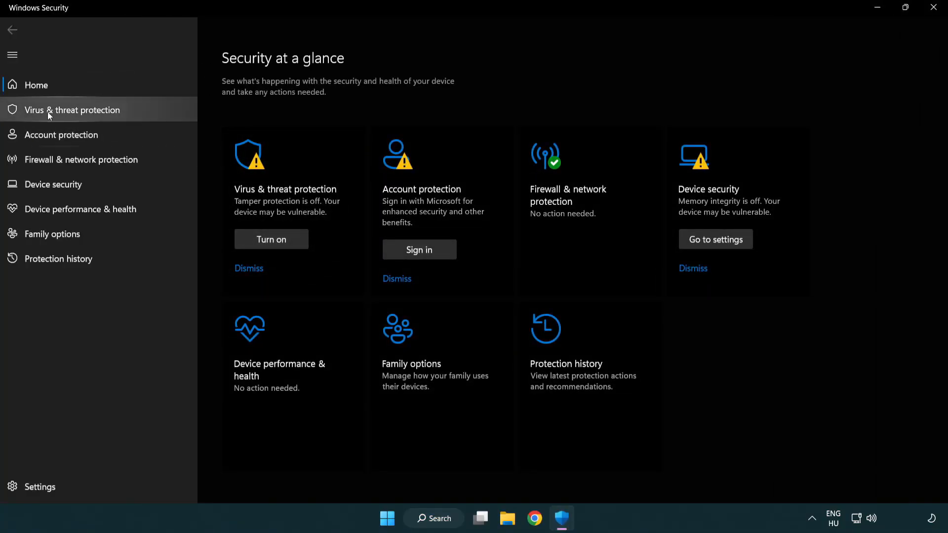
pyautogui.moveTo(144, 113)
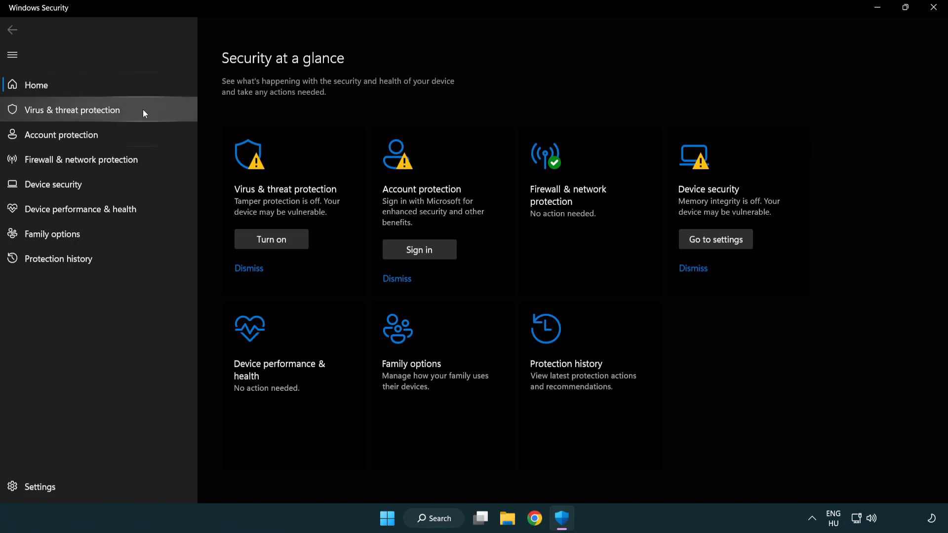
# Go to Virus & threat protection, Manage settings, and scroll to the Exclusions section.
pyautogui.click(71, 109)
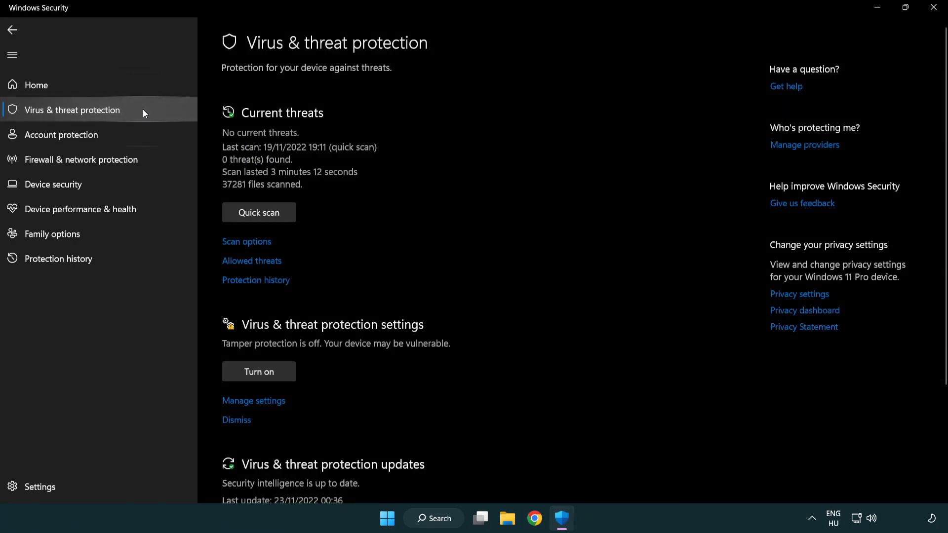
pyautogui.scroll(-3)
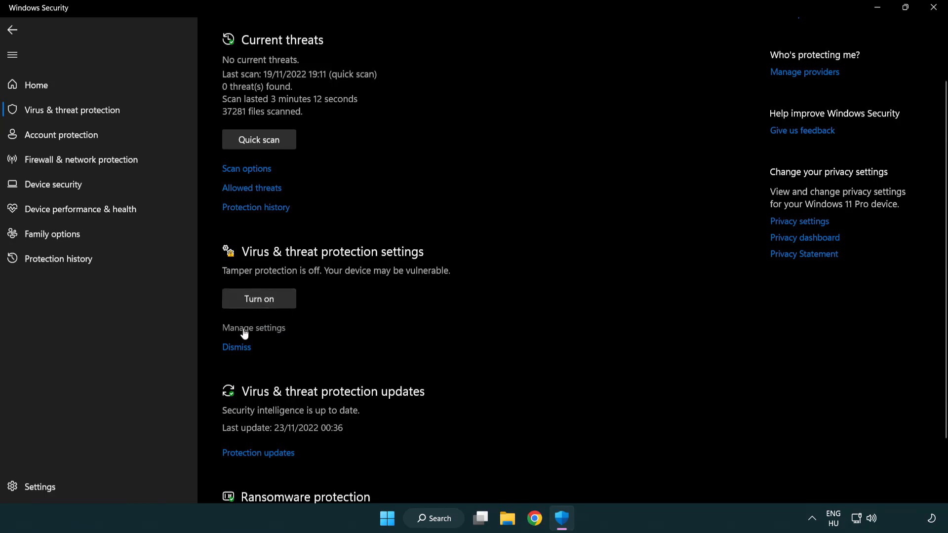
pyautogui.moveTo(251, 334)
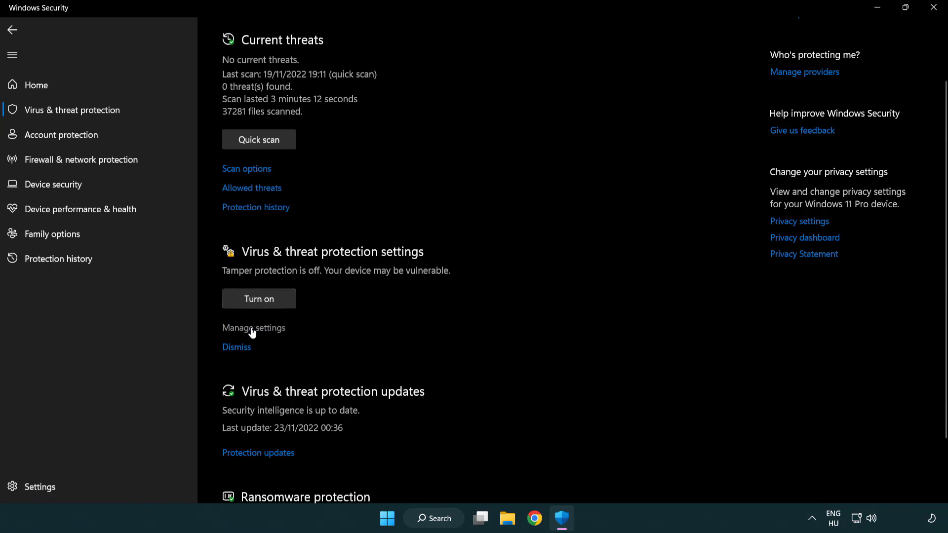
pyautogui.click(253, 327)
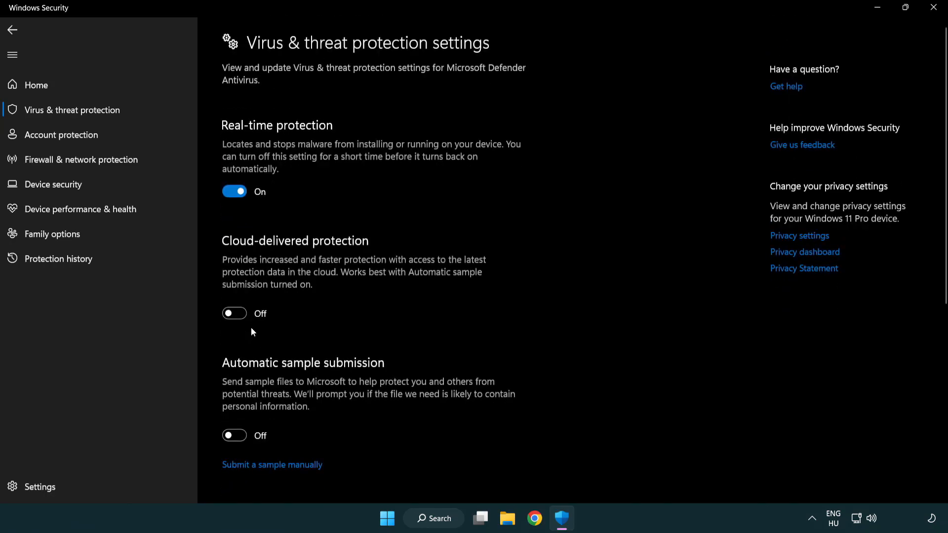
pyautogui.scroll(-3)
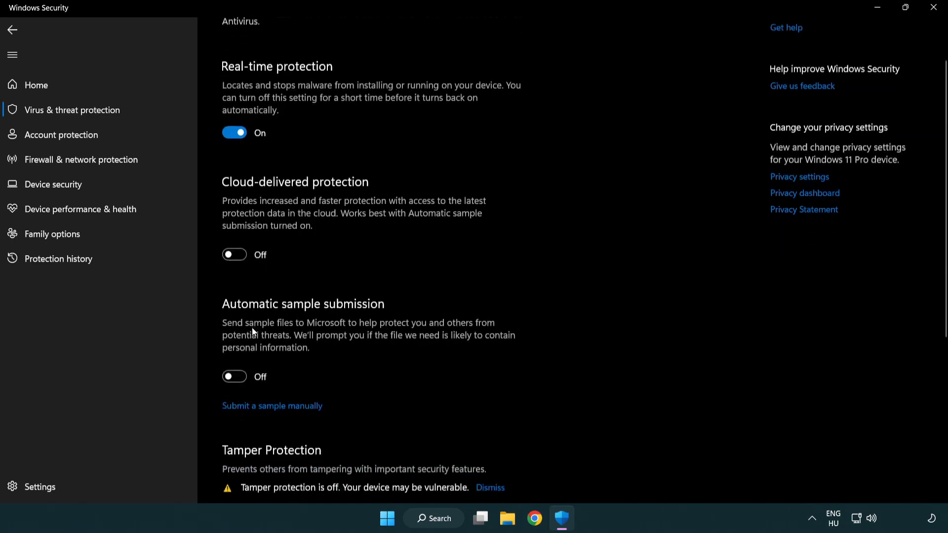
pyautogui.scroll(-3)
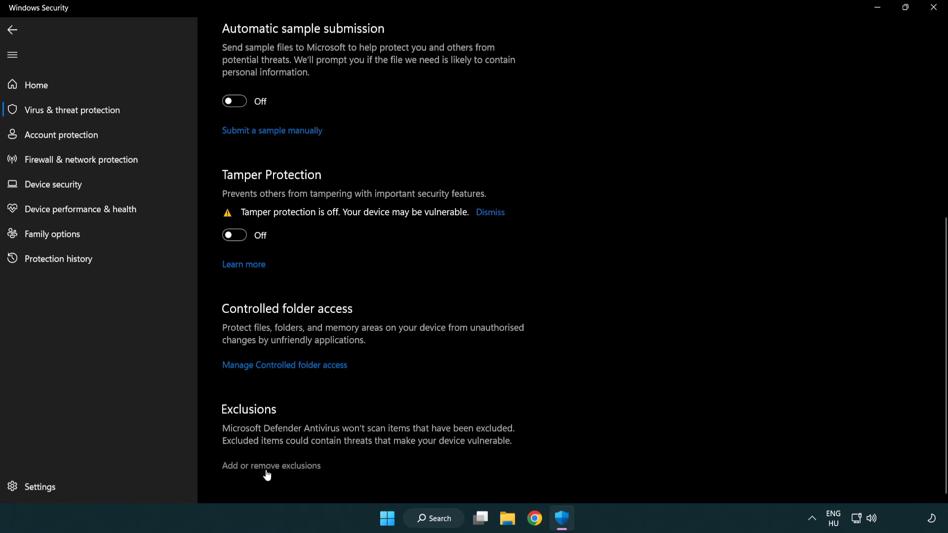
pyautogui.moveTo(274, 473)
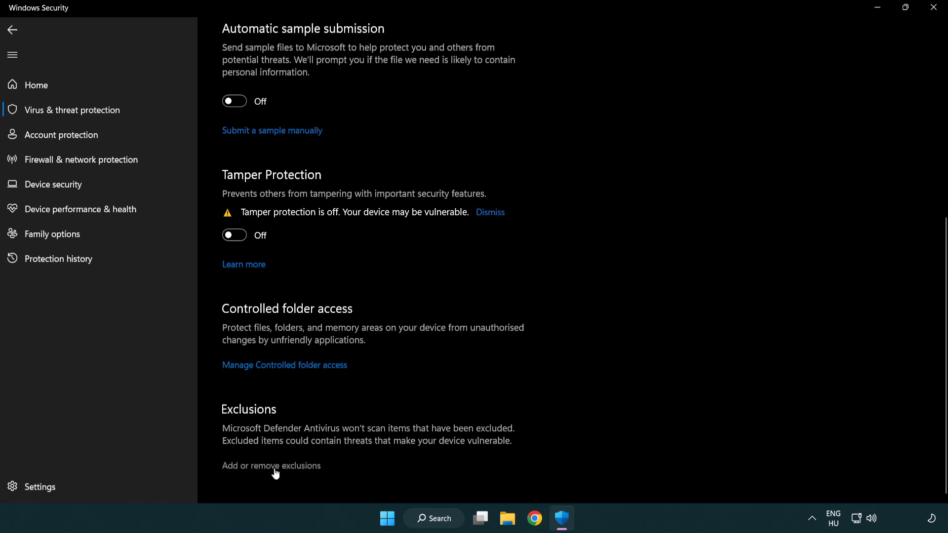
# Begin adding a new Defender exclusion and browse from This PC.
pyautogui.click(271, 466)
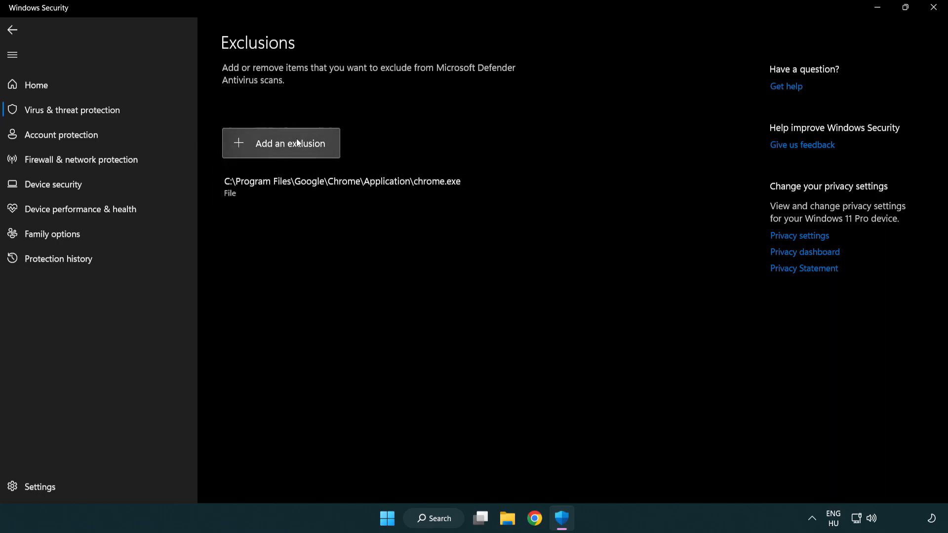
pyautogui.click(289, 143)
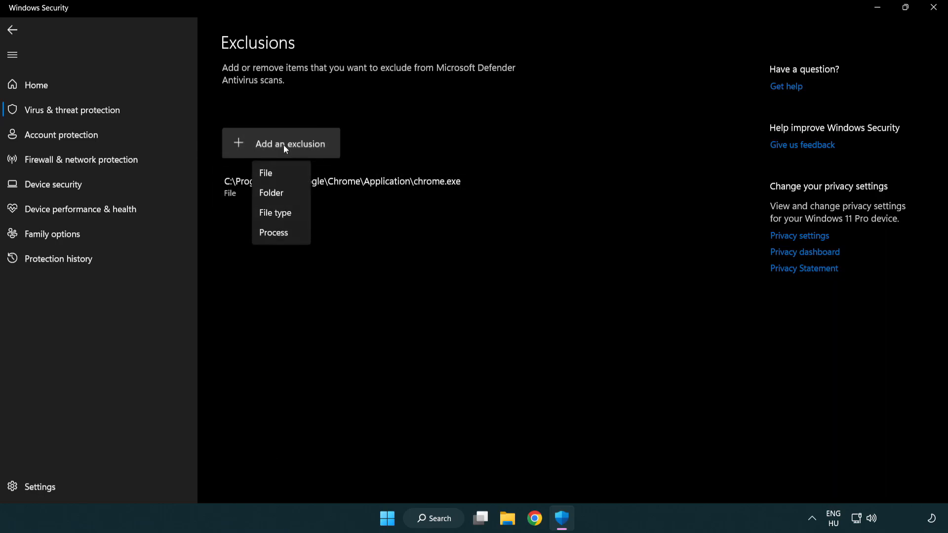
pyautogui.moveTo(288, 194)
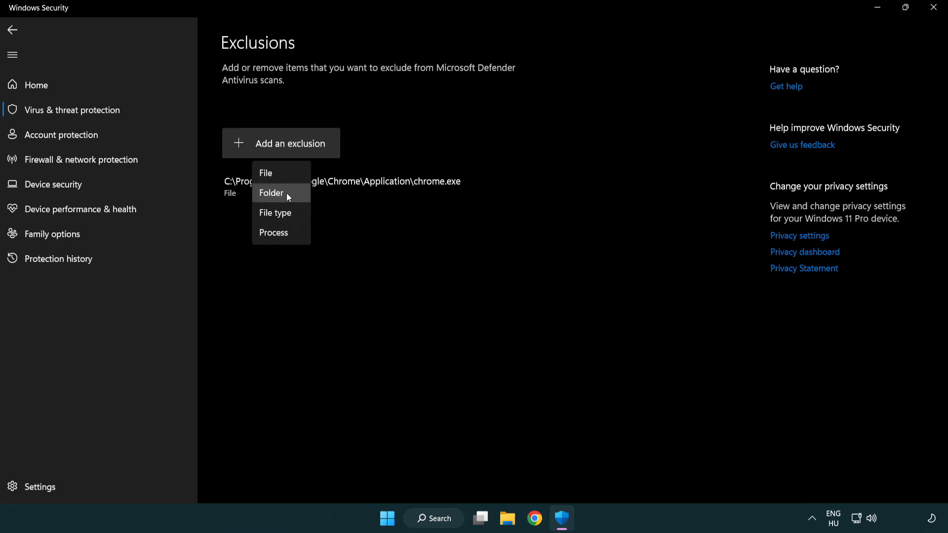
pyautogui.moveTo(290, 173)
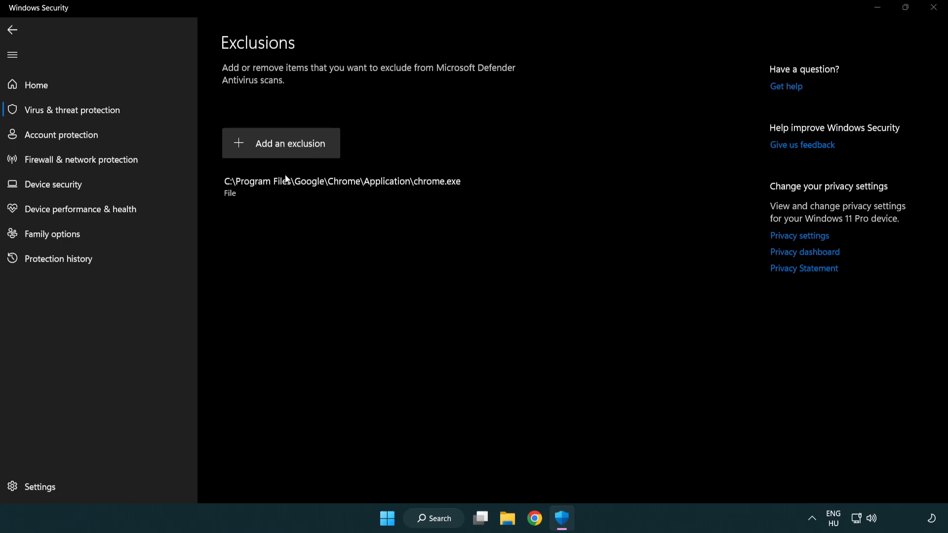
pyautogui.click(280, 144)
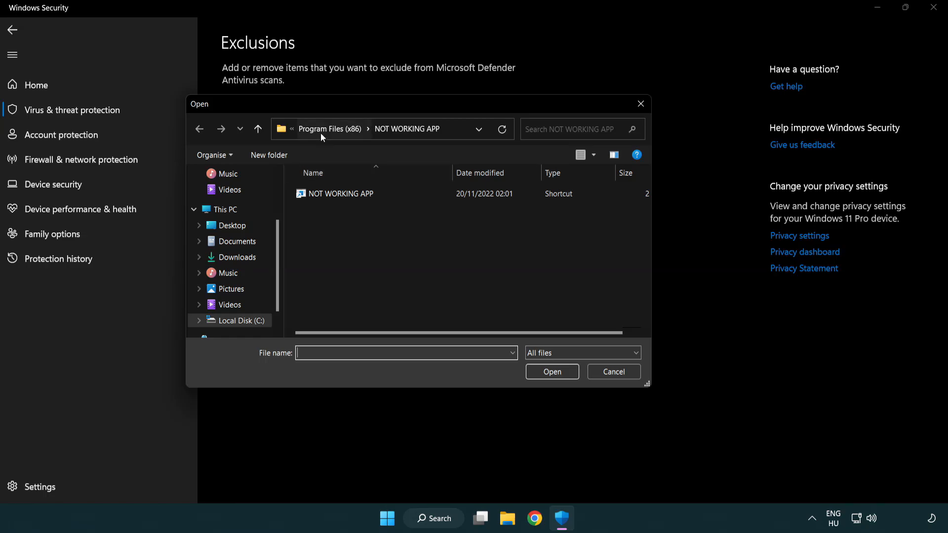
pyautogui.click(329, 129)
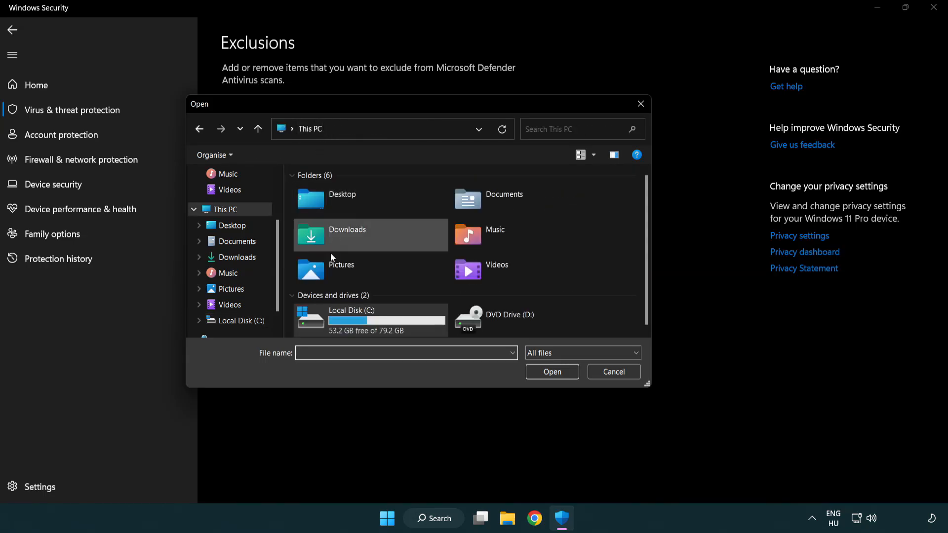
# Pick the NOT WORKING APP item in C:\Program Files (x86) as the exclusion.
pyautogui.doubleClick(352, 319)
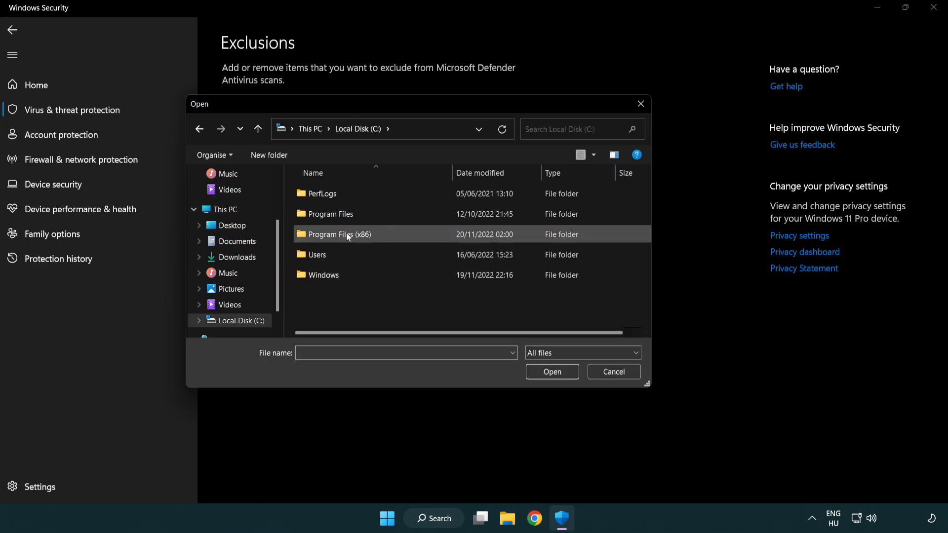
pyautogui.doubleClick(336, 234)
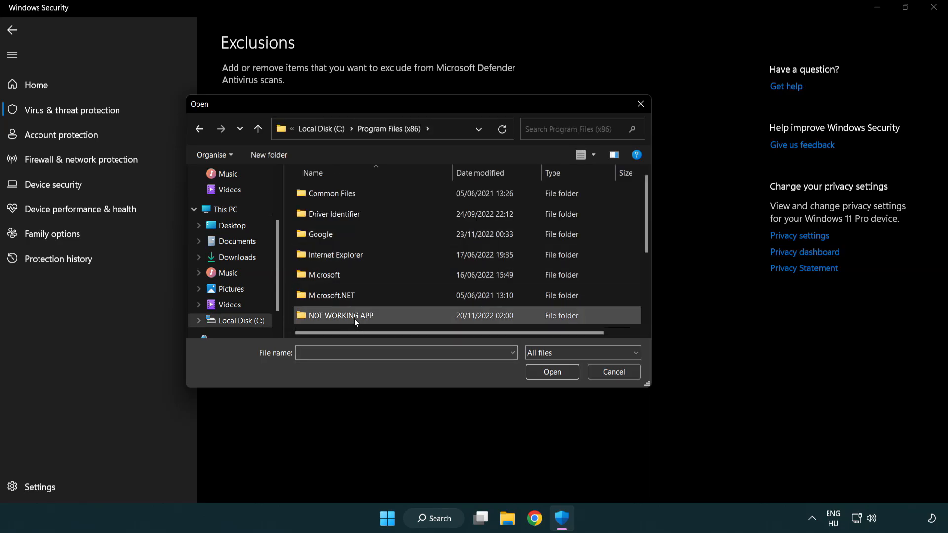
pyautogui.doubleClick(339, 315)
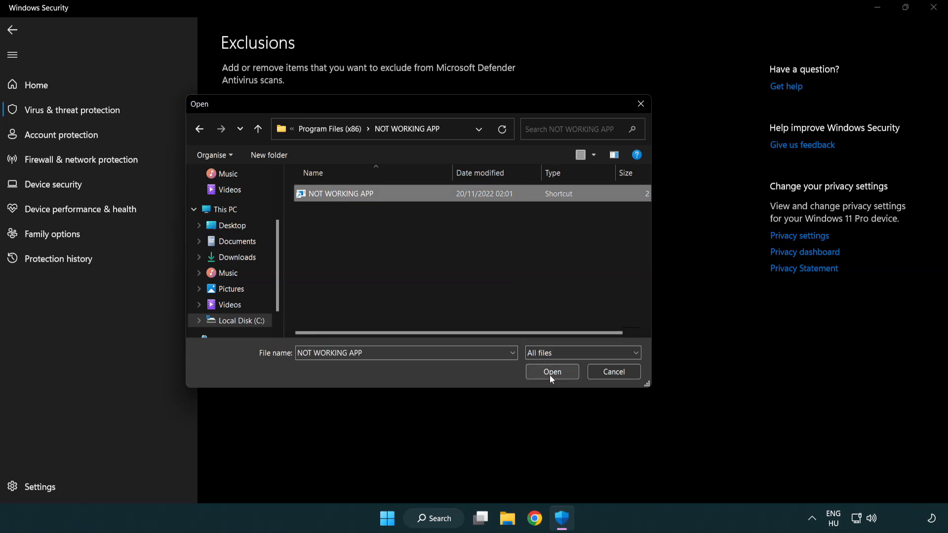
pyautogui.click(551, 371)
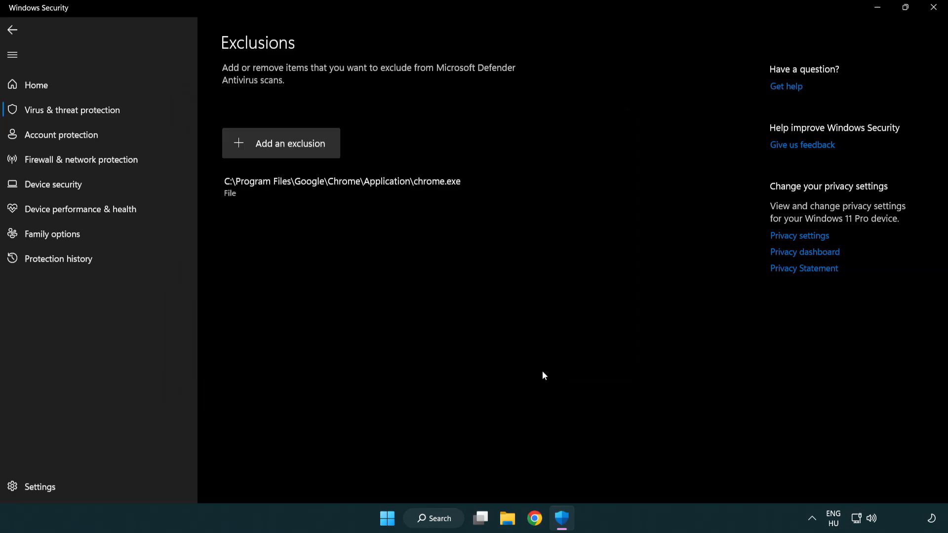
pyautogui.moveTo(405, 288)
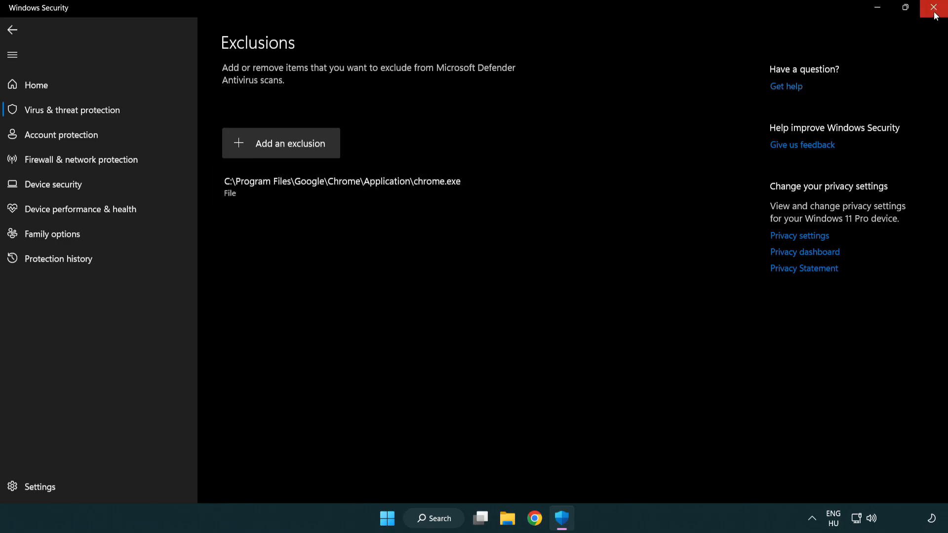
# Close Windows Security and show the Start menu power options with Restart.
pyautogui.click(933, 8)
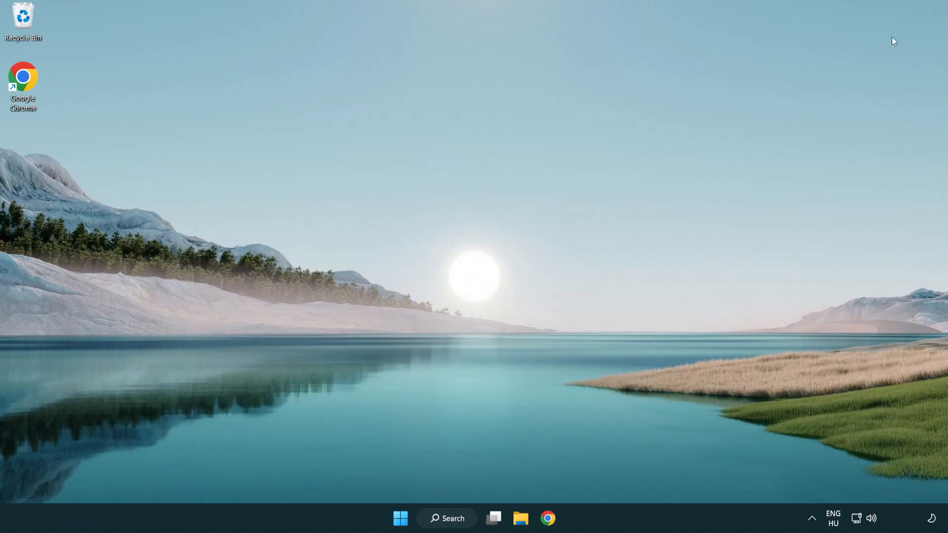
pyautogui.click(401, 519)
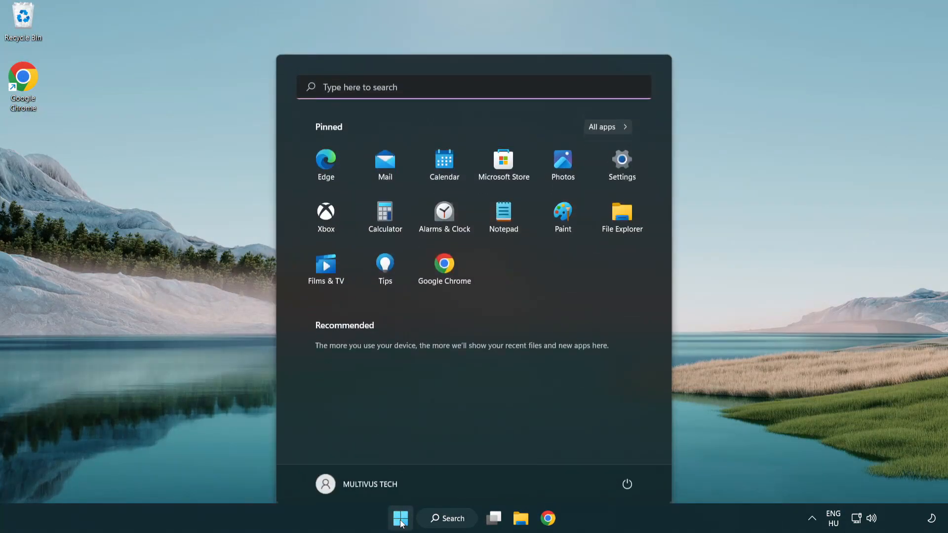
pyautogui.click(627, 484)
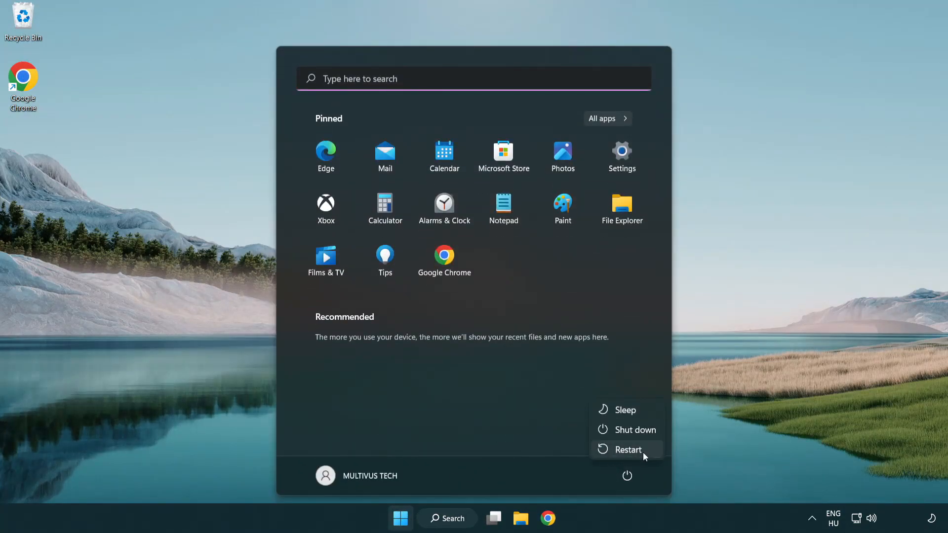
pyautogui.moveTo(627, 449)
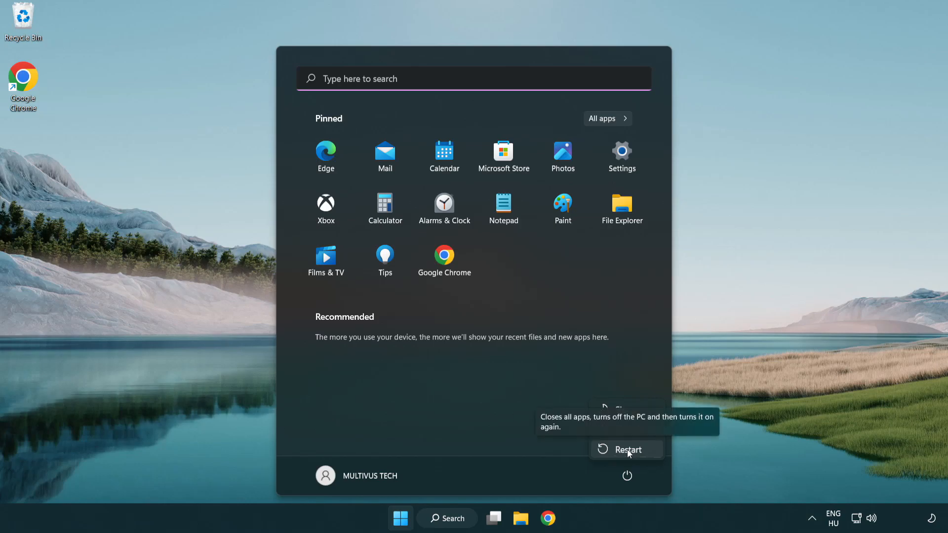